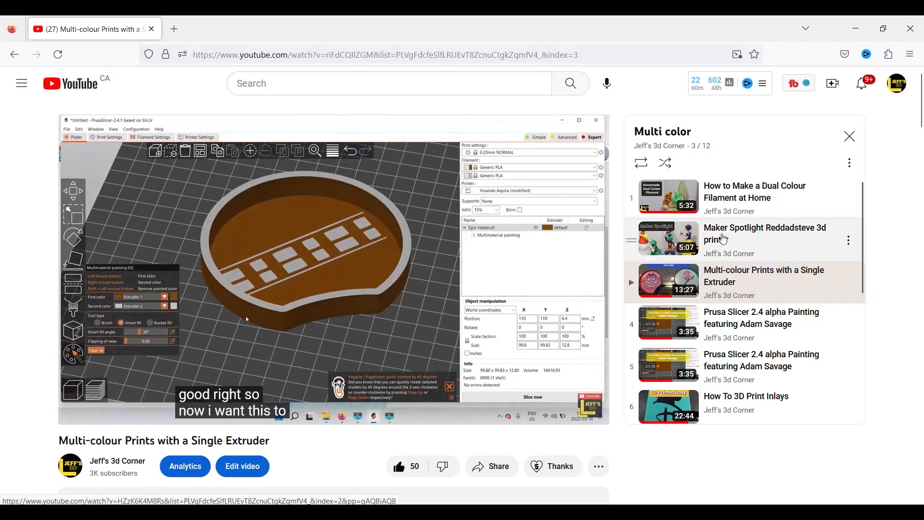
- Switch to another Firefox tab and scroll down and back up through its page
{"action": "scroll", "scroll_direction": "down", "scroll_amount": 3}
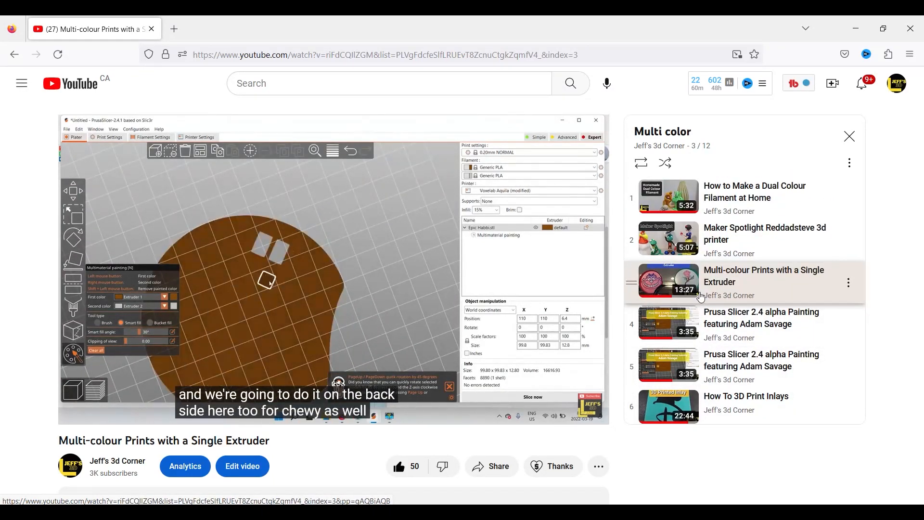
{"action": "left_click", "coordinate": [229, 29]}
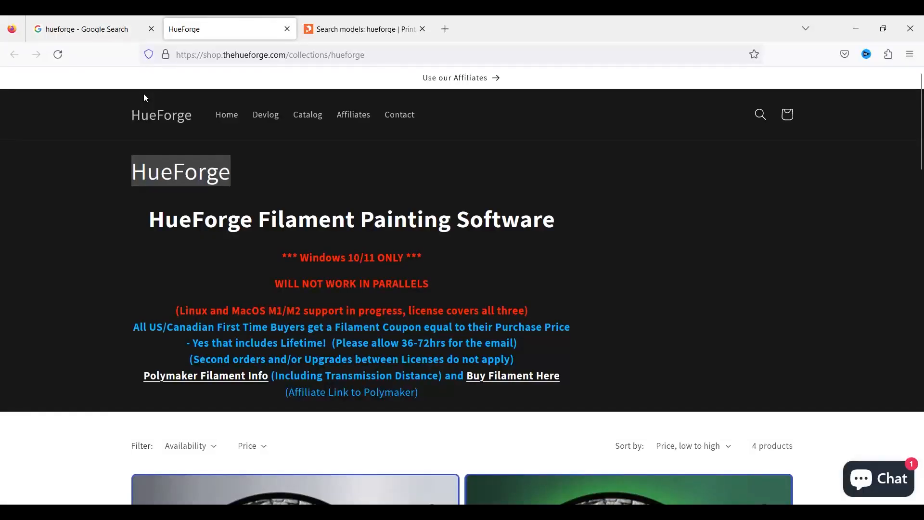
{"action": "mouse_move", "coordinate": [155, 159]}
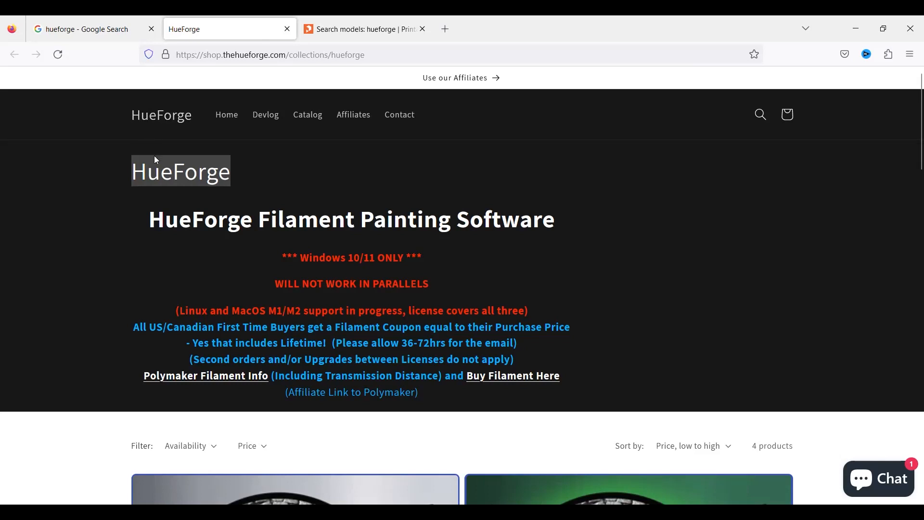
{"action": "mouse_move", "coordinate": [128, 203]}
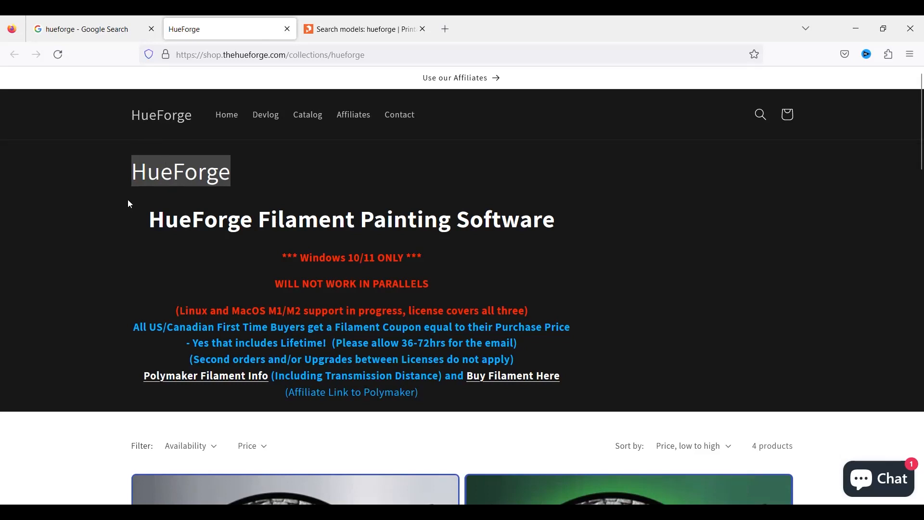
{"action": "mouse_move", "coordinate": [195, 195]}
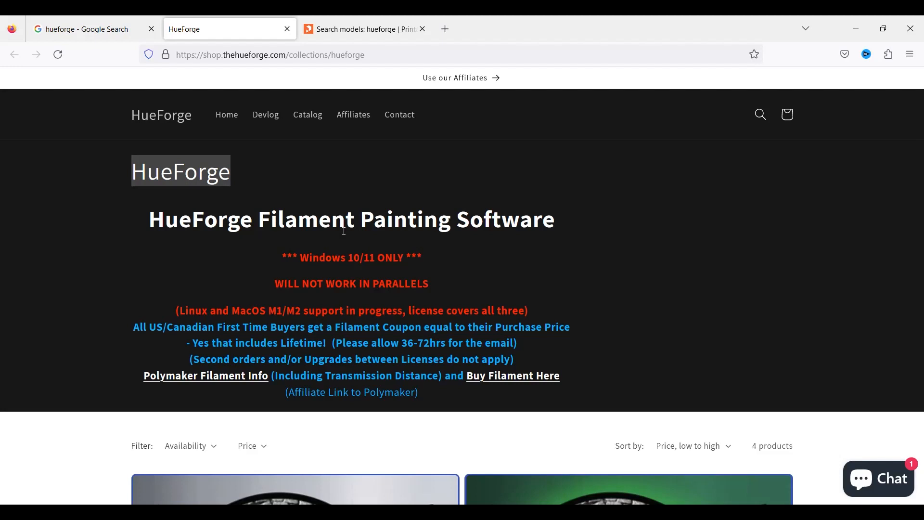
{"action": "scroll", "scroll_direction": "down", "scroll_amount": 3}
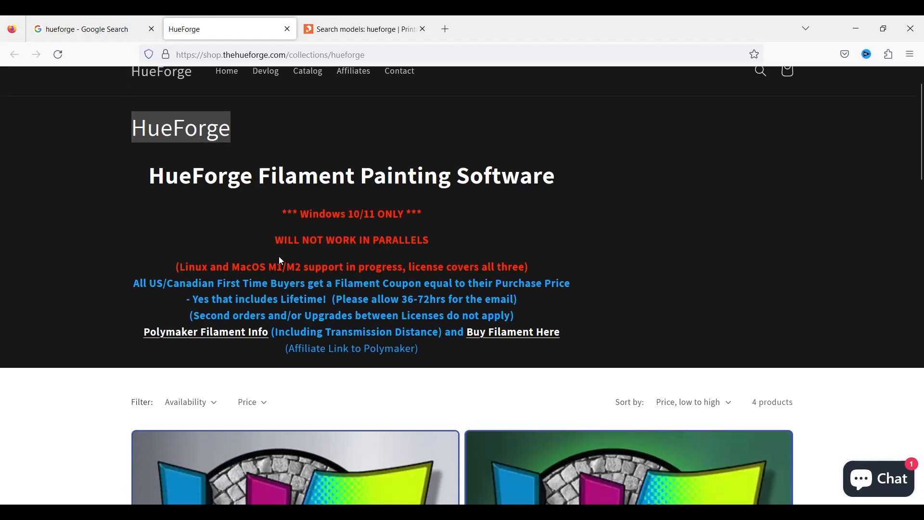
{"action": "scroll", "scroll_direction": "down", "scroll_amount": 3}
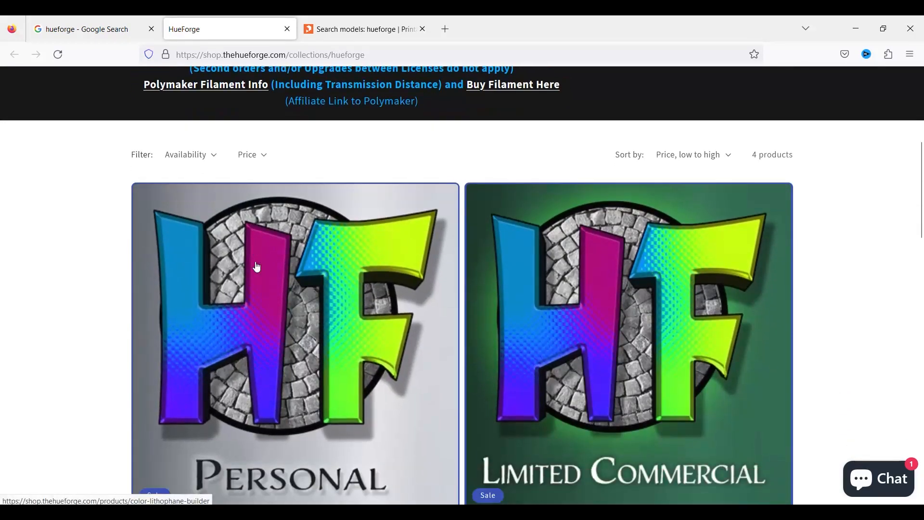
{"action": "scroll", "scroll_direction": "down", "scroll_amount": 3}
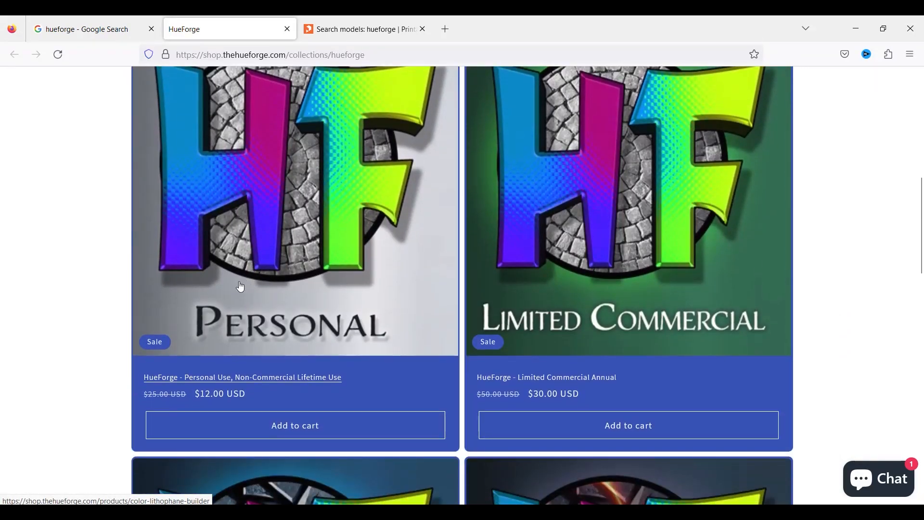
{"action": "mouse_move", "coordinate": [243, 326]}
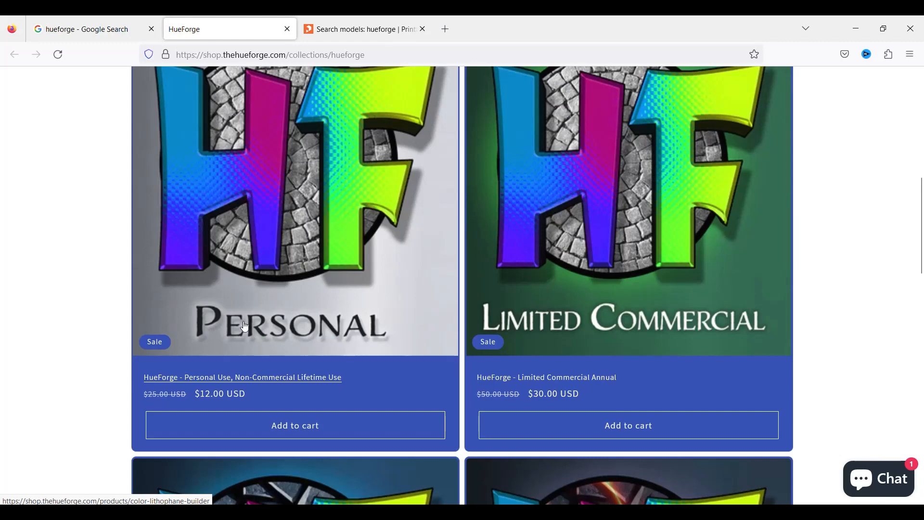
{"action": "scroll", "scroll_direction": "up", "scroll_amount": 3}
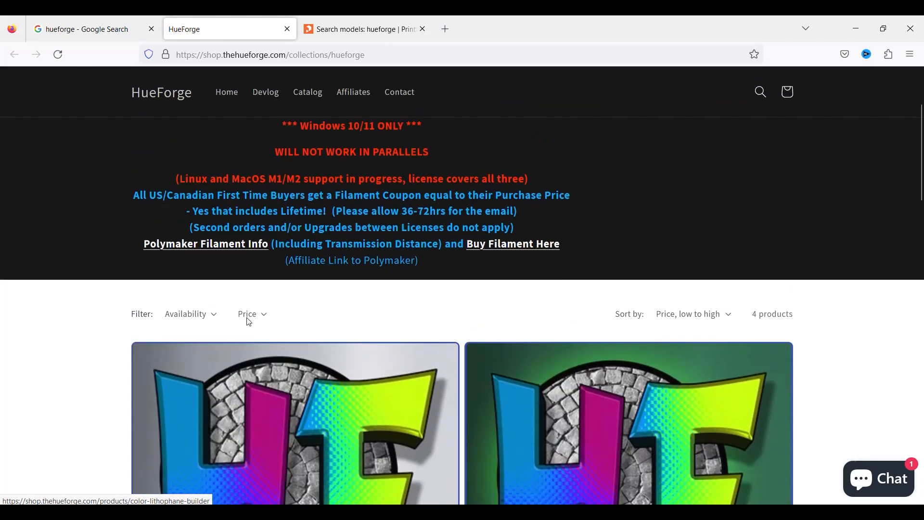
{"action": "scroll", "scroll_direction": "up", "scroll_amount": 3}
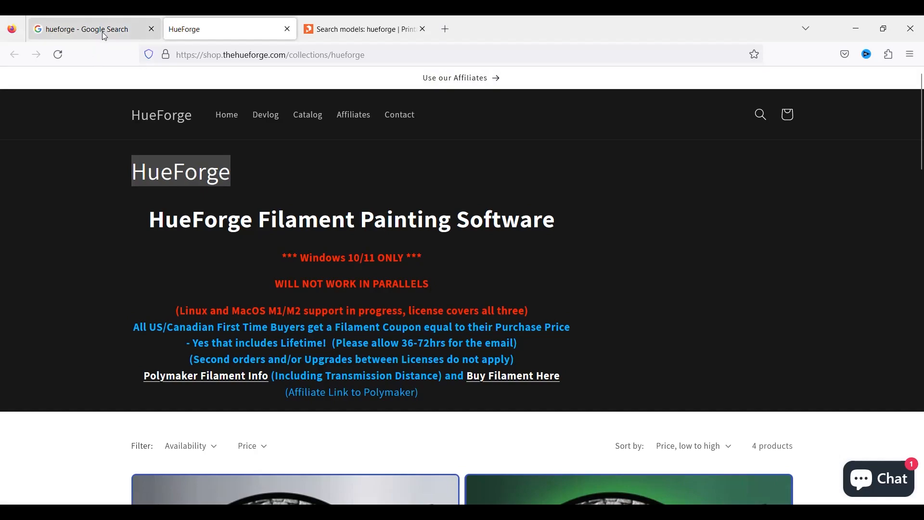
- Show the Google image results for hueforge and browse down through the printed examples
{"action": "left_click", "coordinate": [86, 29]}
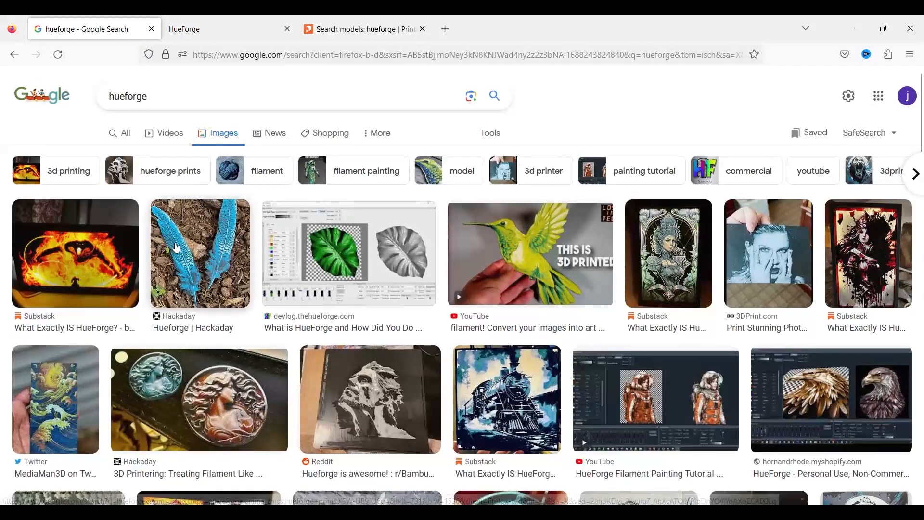
{"action": "mouse_move", "coordinate": [609, 245]}
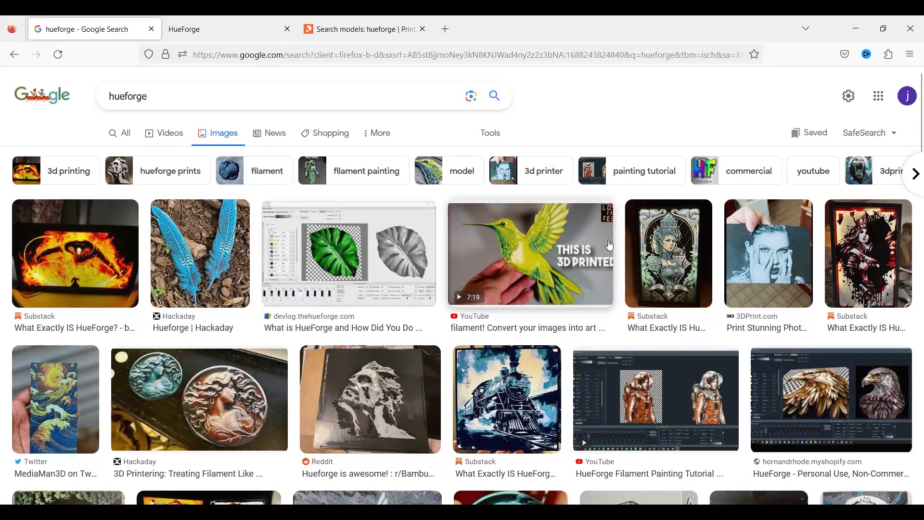
{"action": "scroll", "scroll_direction": "down", "scroll_amount": 3}
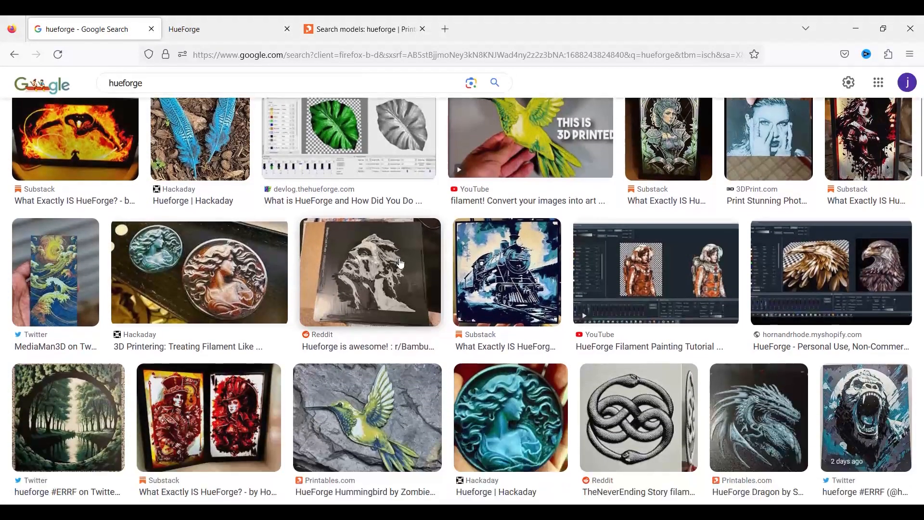
{"action": "scroll", "scroll_direction": "down", "scroll_amount": 3}
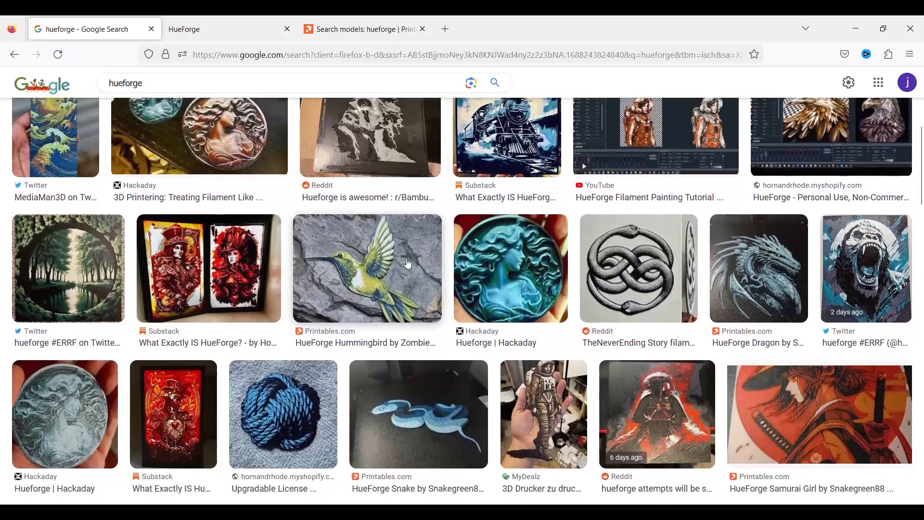
{"action": "scroll", "scroll_direction": "down", "scroll_amount": 3}
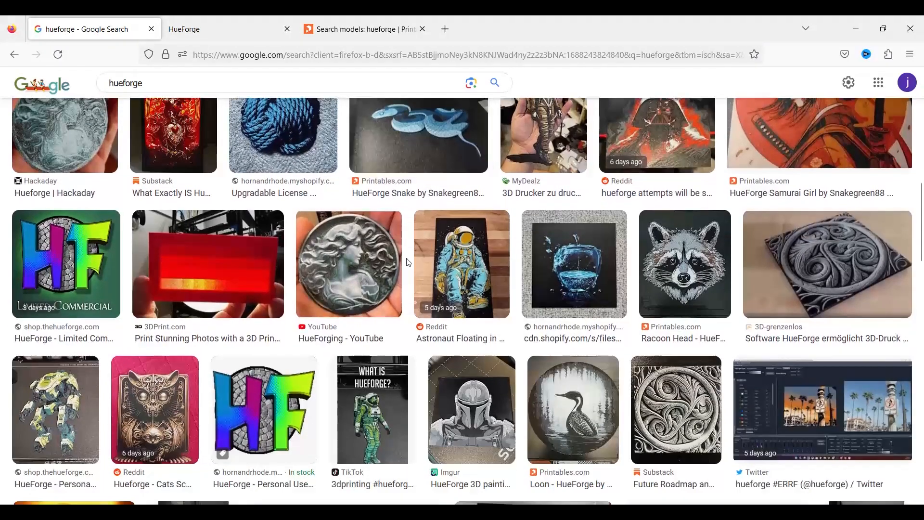
{"action": "scroll", "scroll_direction": "down", "scroll_amount": 3}
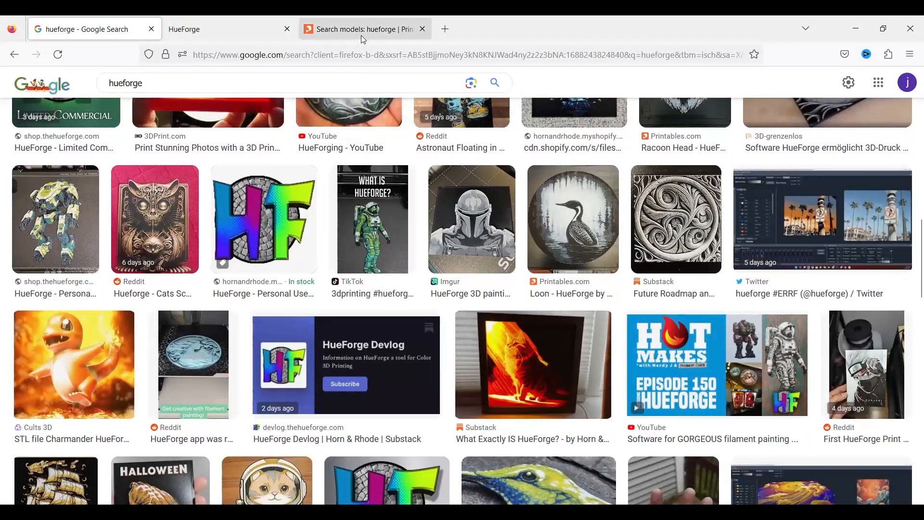
- Show the Printables search results for hueforge and browse down the community model listings
{"action": "left_click", "coordinate": [364, 28]}
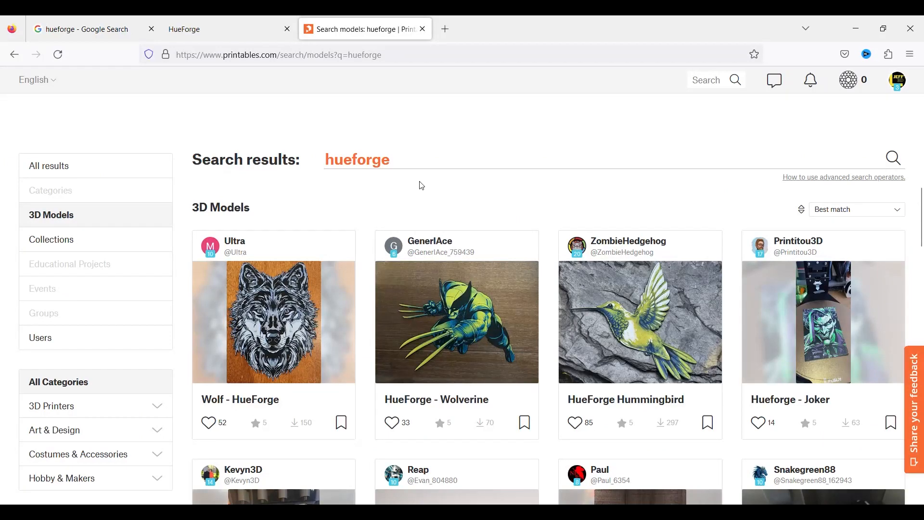
{"action": "mouse_move", "coordinate": [452, 219]}
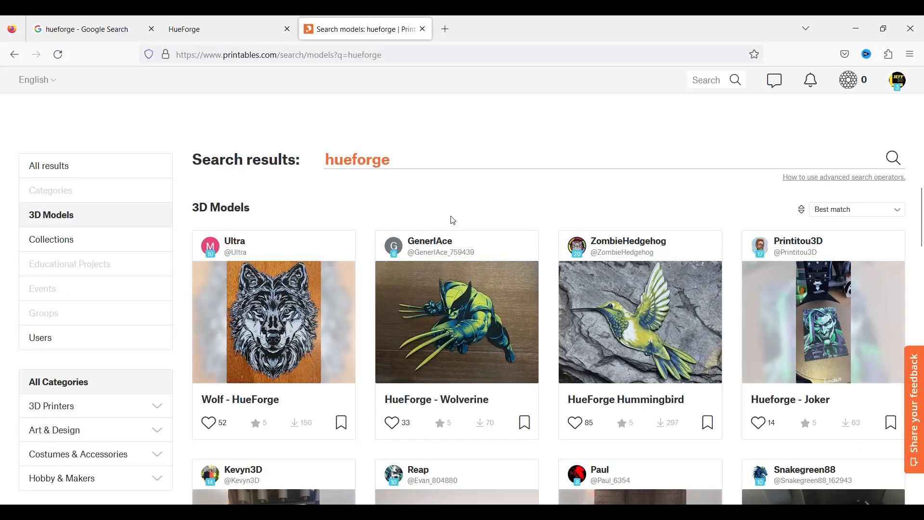
{"action": "scroll", "scroll_direction": "down", "scroll_amount": 3}
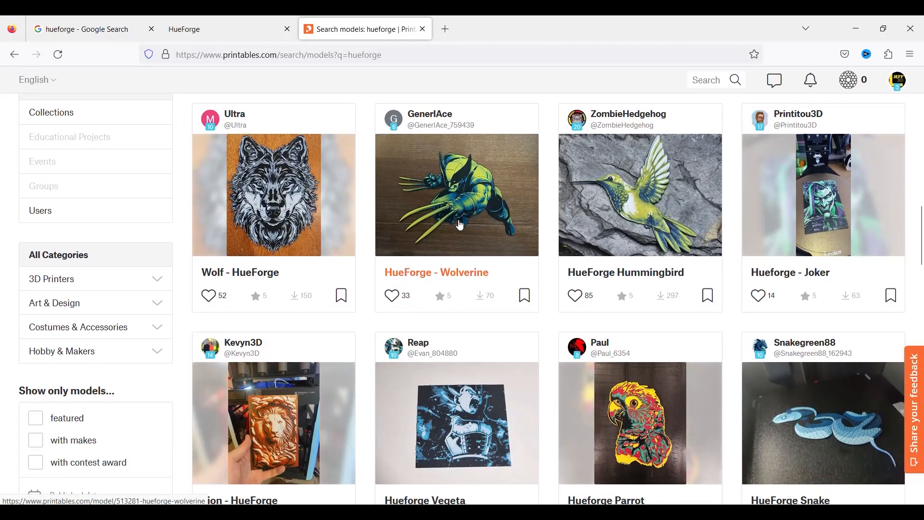
{"action": "scroll", "scroll_direction": "down", "scroll_amount": 3}
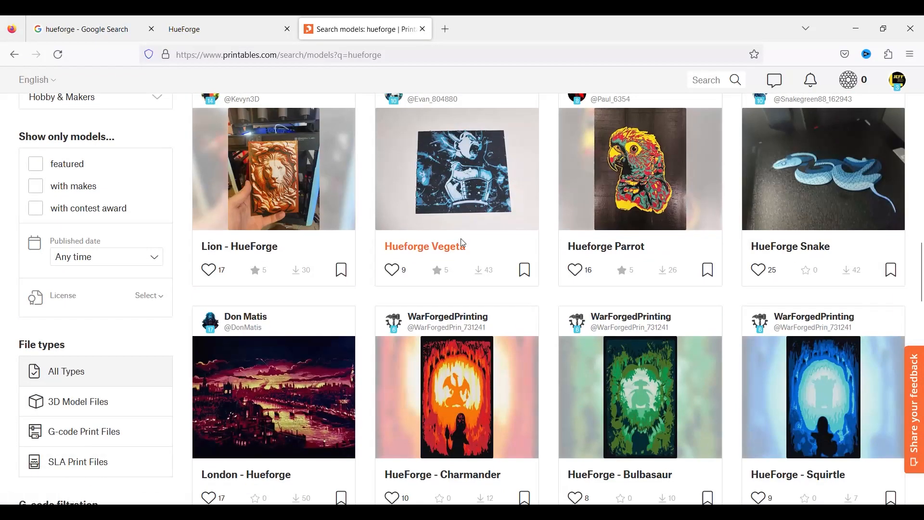
{"action": "scroll", "scroll_direction": "down", "scroll_amount": 3}
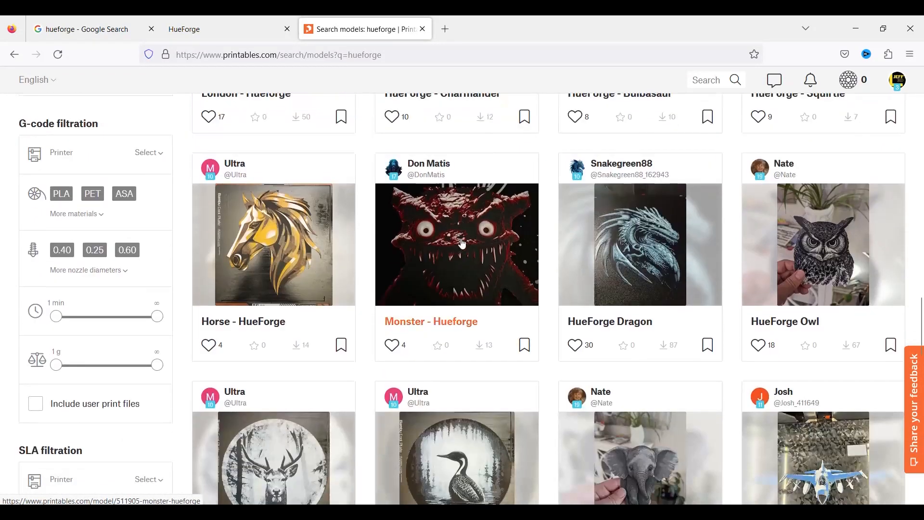
{"action": "scroll", "scroll_direction": "down", "scroll_amount": 3}
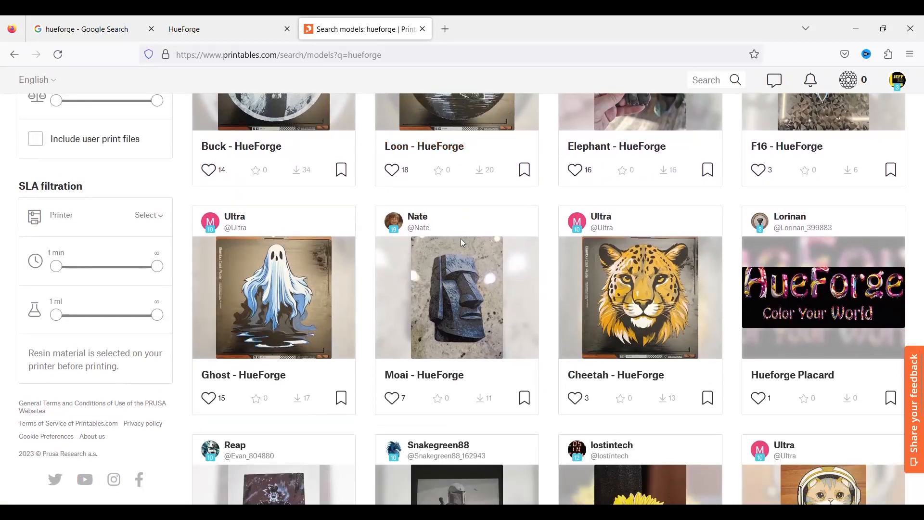
{"action": "scroll", "scroll_direction": "down", "scroll_amount": 3}
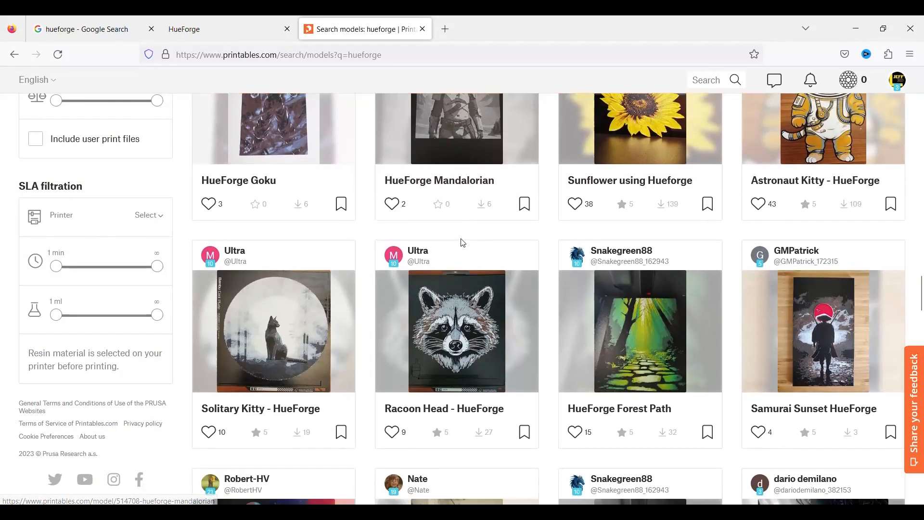
{"action": "scroll", "scroll_direction": "down", "scroll_amount": 3}
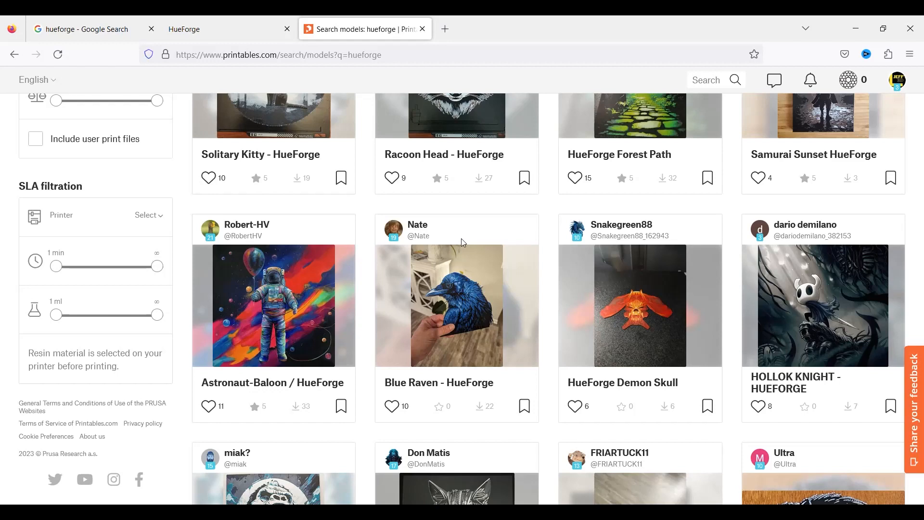
{"action": "mouse_move", "coordinate": [571, 366]}
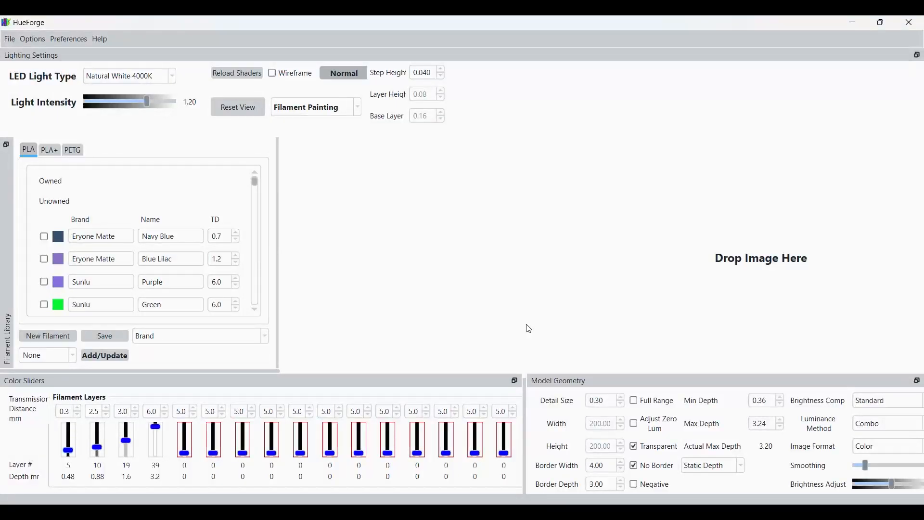
{"action": "mouse_move", "coordinate": [405, 355]}
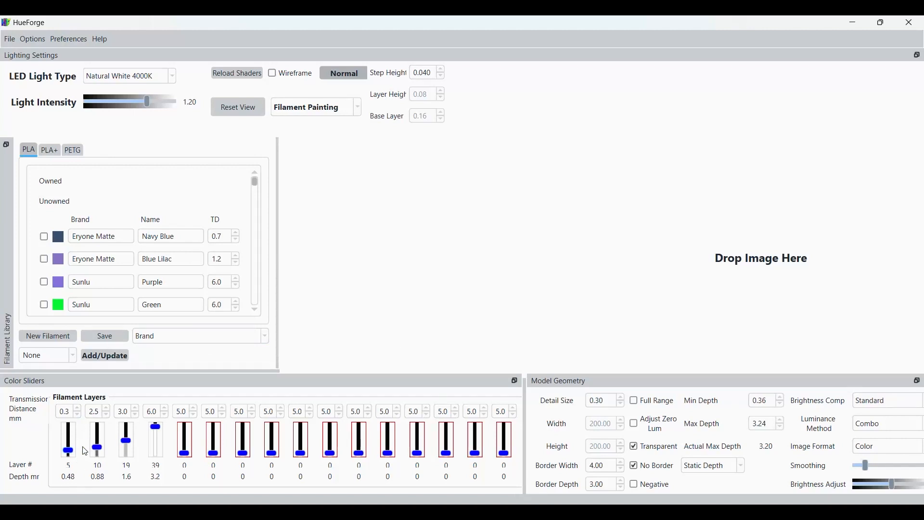
{"action": "mouse_move", "coordinate": [205, 458]}
{"action": "type", "text": "1"}
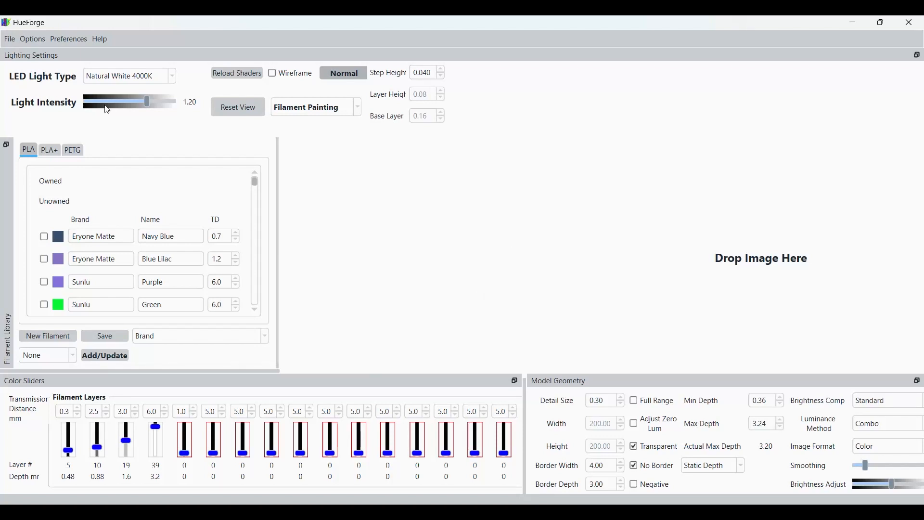
- Load Sandstone_Cameo_Carving.webp from the Projects folder as the HueForge source image
{"action": "left_click", "coordinate": [9, 38]}
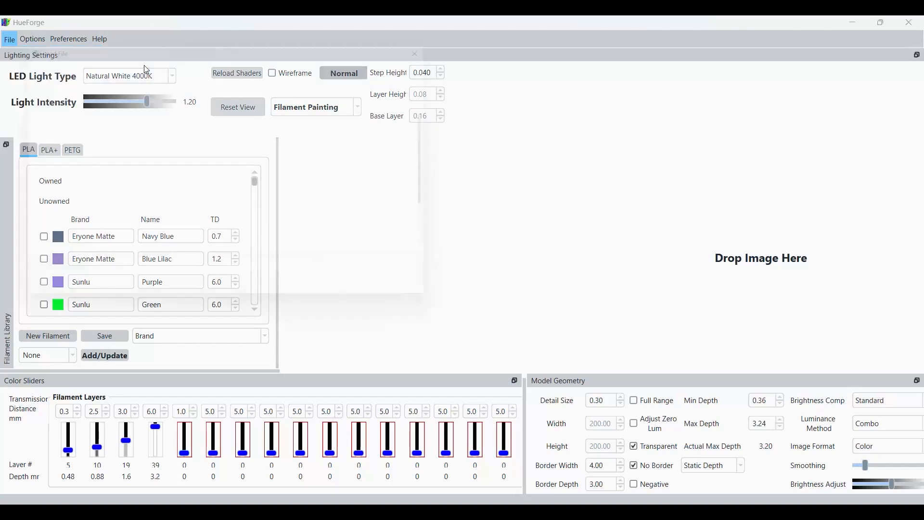
{"action": "left_click", "coordinate": [9, 38]}
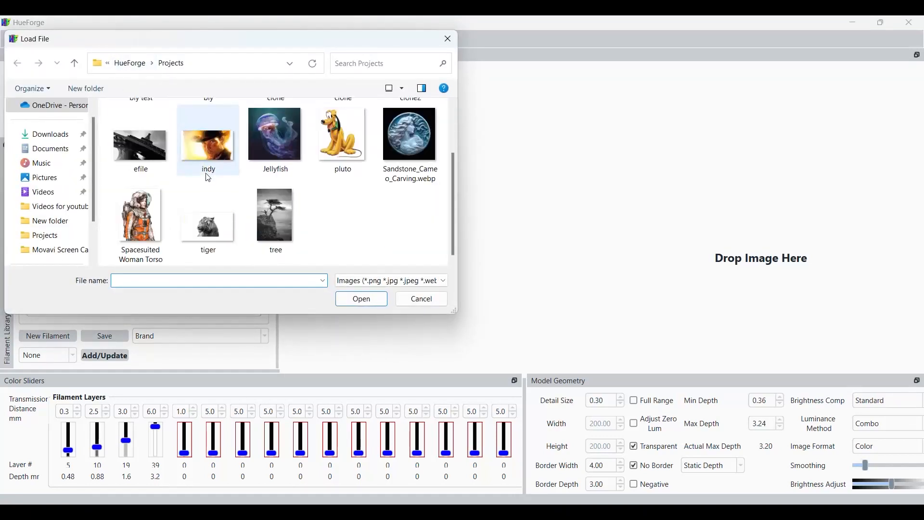
{"action": "double_click", "coordinate": [409, 134]}
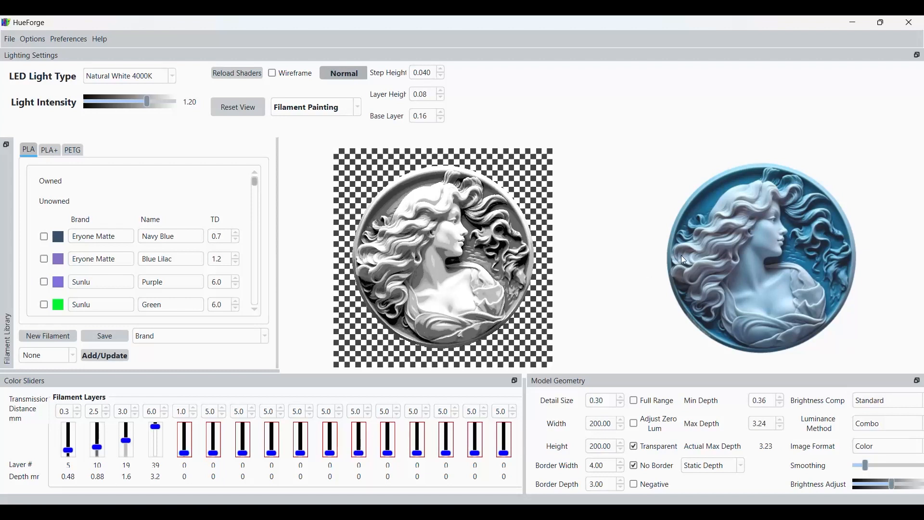
{"action": "mouse_move", "coordinate": [445, 251]}
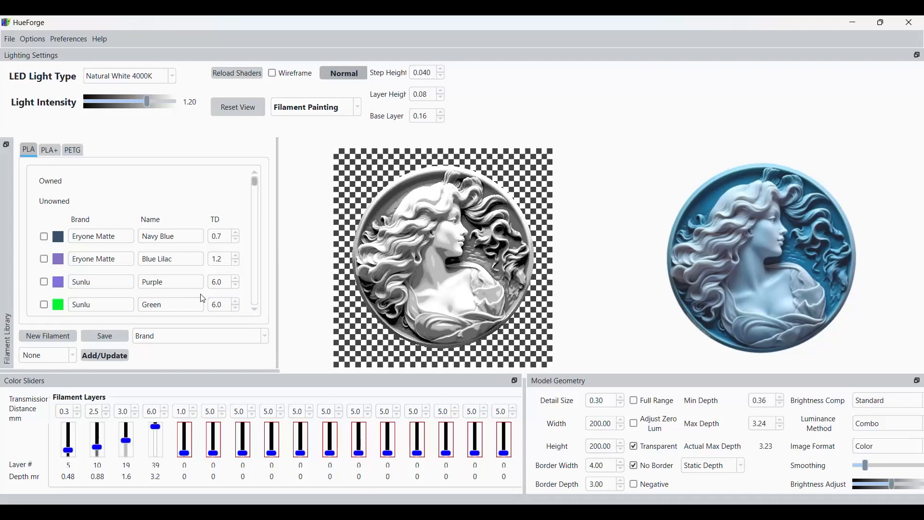
- Choose a preset filament palette from the Fire/Grayscale/Nature/Sunlit Orange/Water list
{"action": "left_click", "coordinate": [72, 355]}
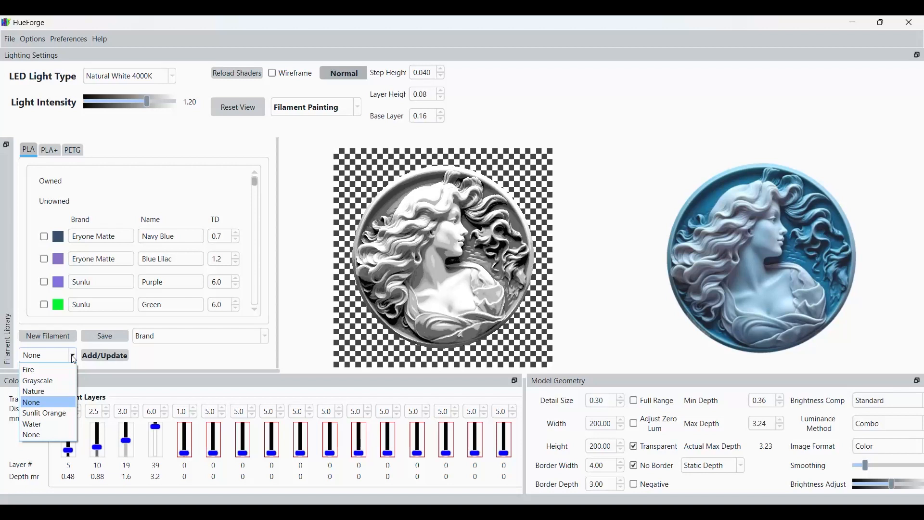
{"action": "mouse_move", "coordinate": [34, 390]}
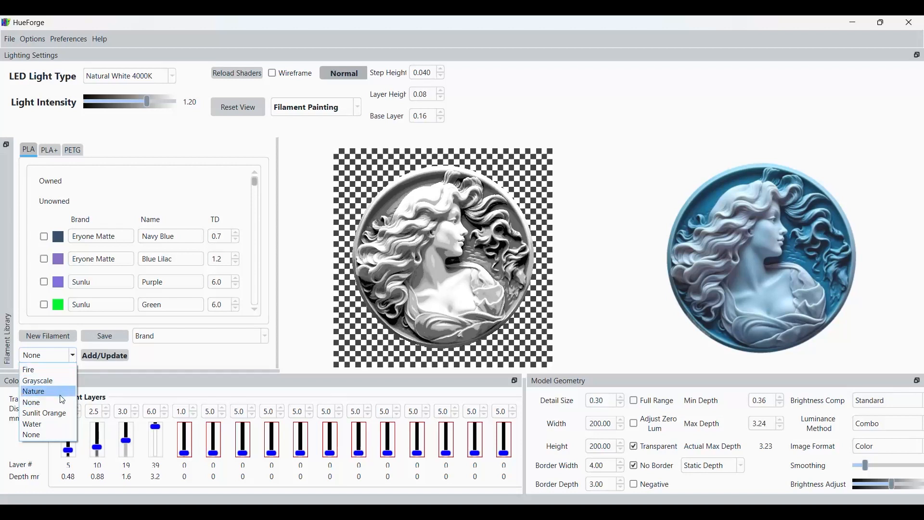
{"action": "mouse_move", "coordinate": [57, 427]}
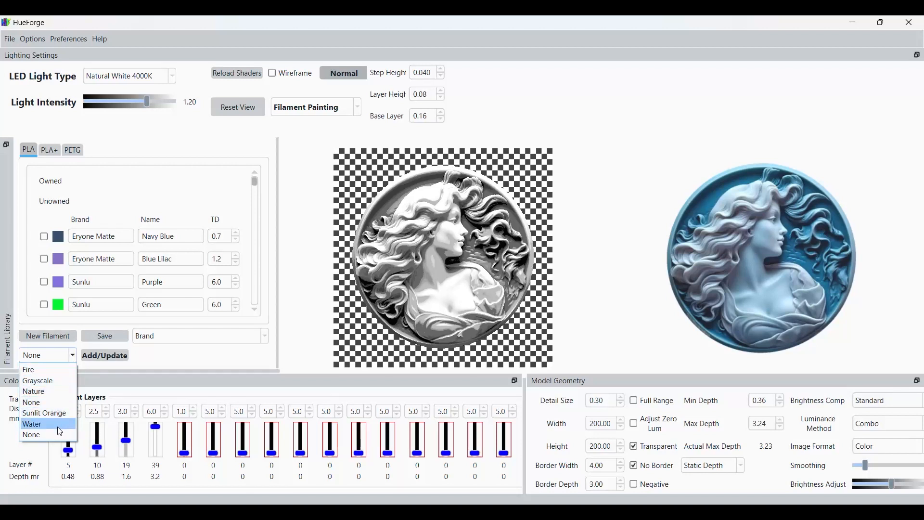
{"action": "left_click", "coordinate": [33, 424]}
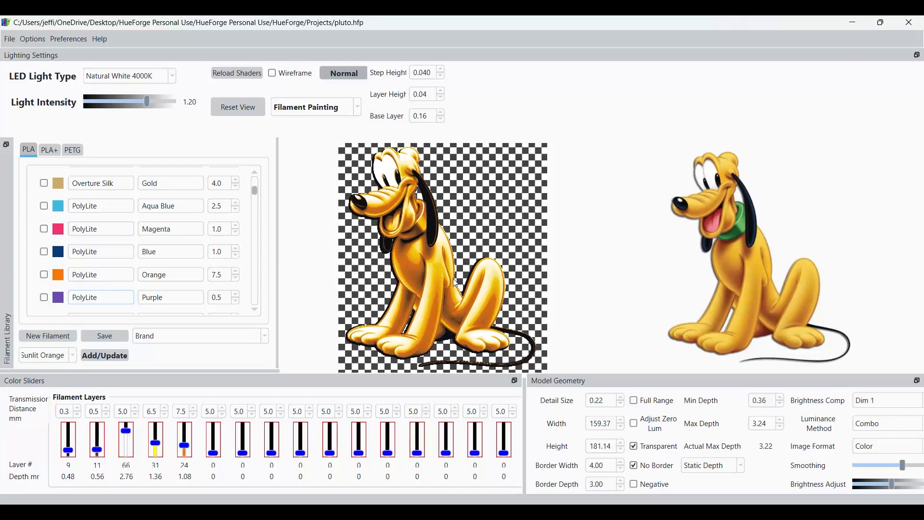
{"action": "mouse_move", "coordinate": [88, 437]}
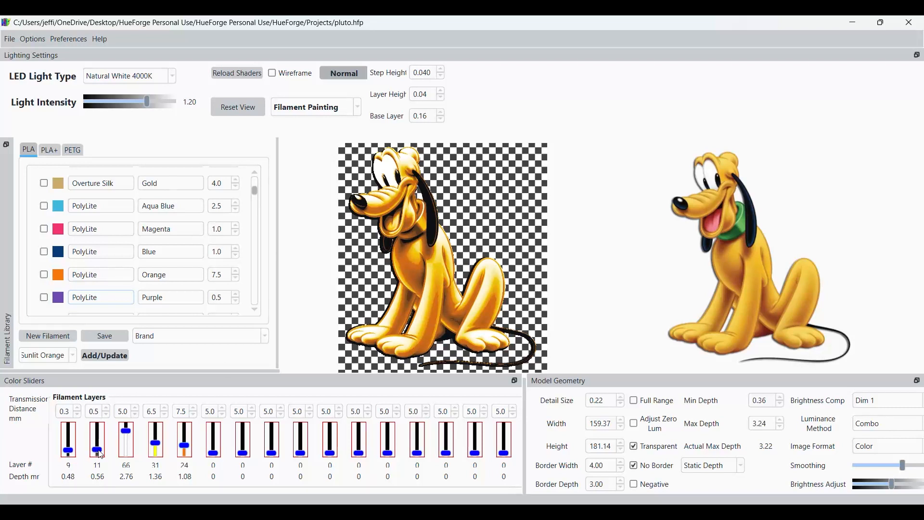
{"action": "mouse_move", "coordinate": [124, 450]}
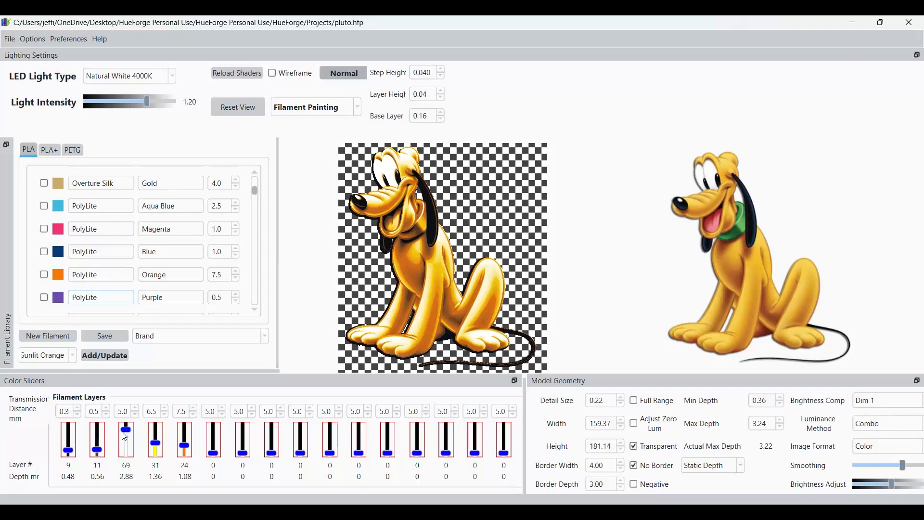
{"action": "mouse_move", "coordinate": [327, 396]}
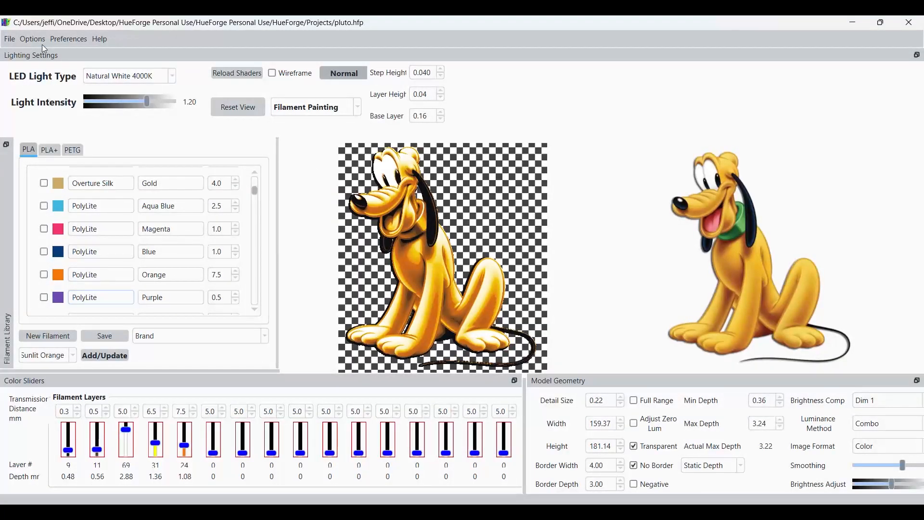
- Start loading another image in HueForge, reaching the Load File dialog
{"action": "left_click", "coordinate": [10, 38]}
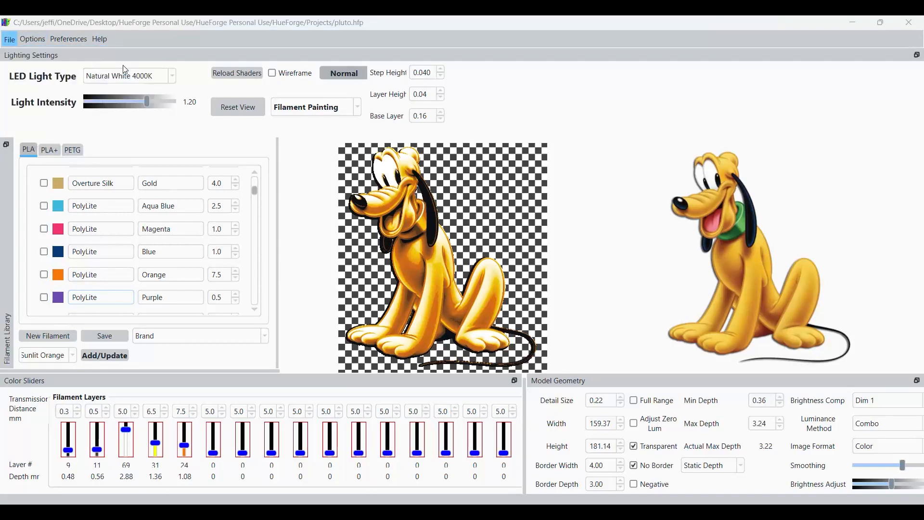
{"action": "left_click", "coordinate": [9, 38]}
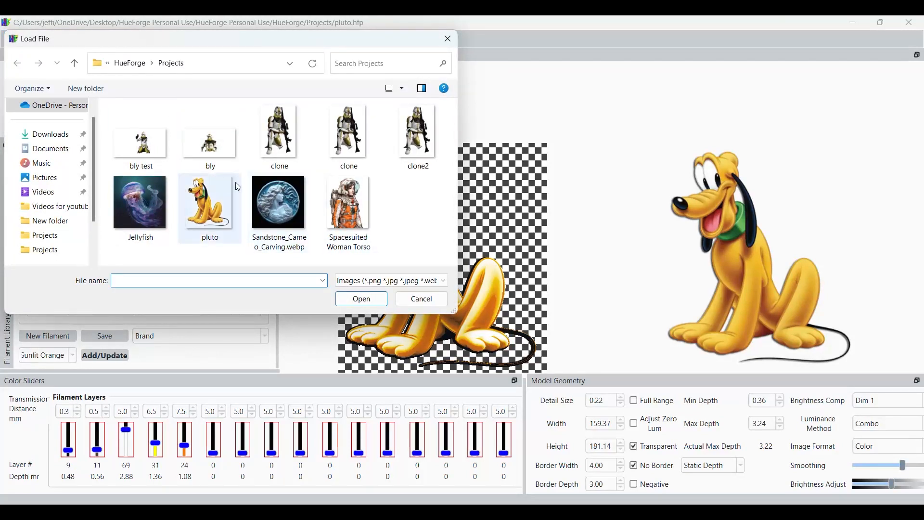
{"action": "mouse_move", "coordinate": [56, 120]}
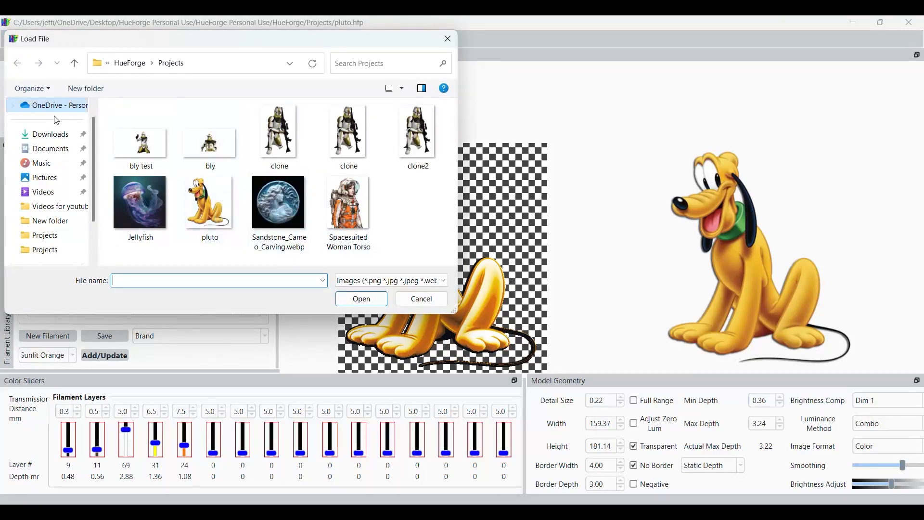
{"action": "left_click", "coordinate": [50, 133]}
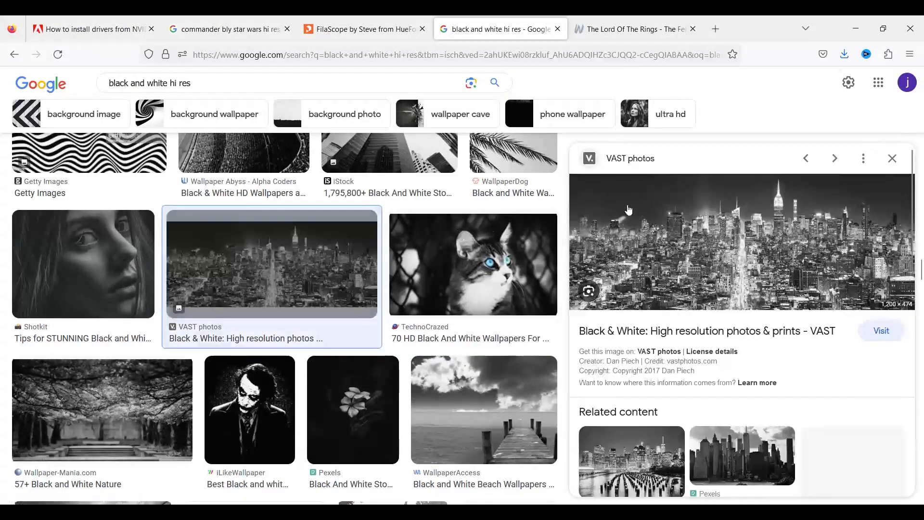
- Close the skyline preview and bring up the high-resolution black-and-white tiger photo
{"action": "scroll", "scroll_direction": "up", "scroll_amount": 3}
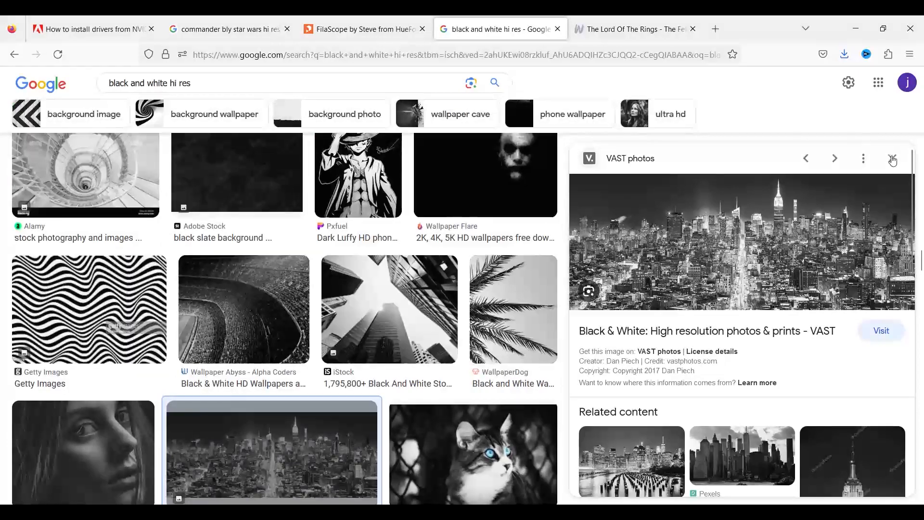
{"action": "left_click", "coordinate": [892, 160]}
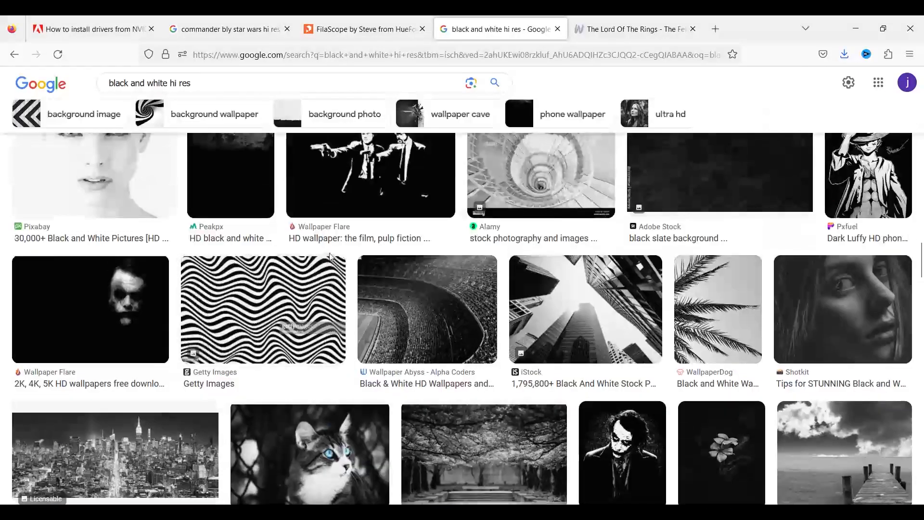
{"action": "scroll", "scroll_direction": "down", "scroll_amount": 3}
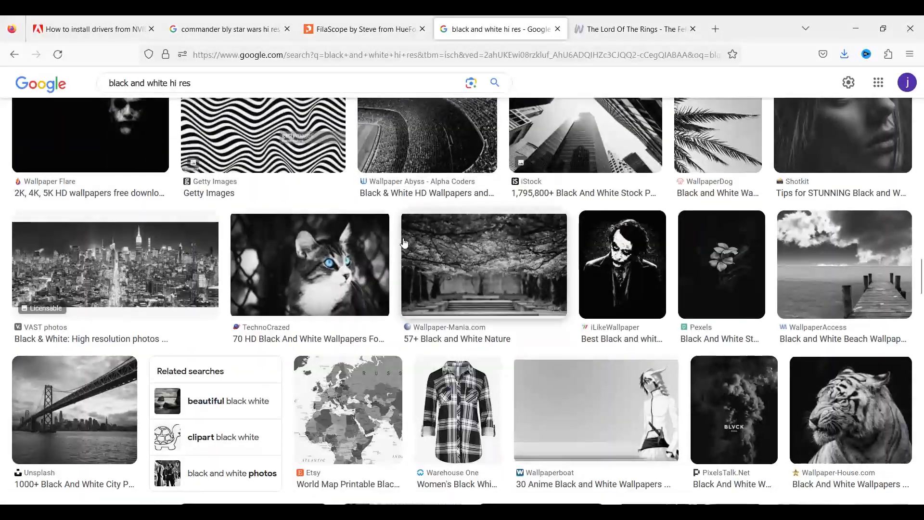
{"action": "scroll", "scroll_direction": "down", "scroll_amount": 3}
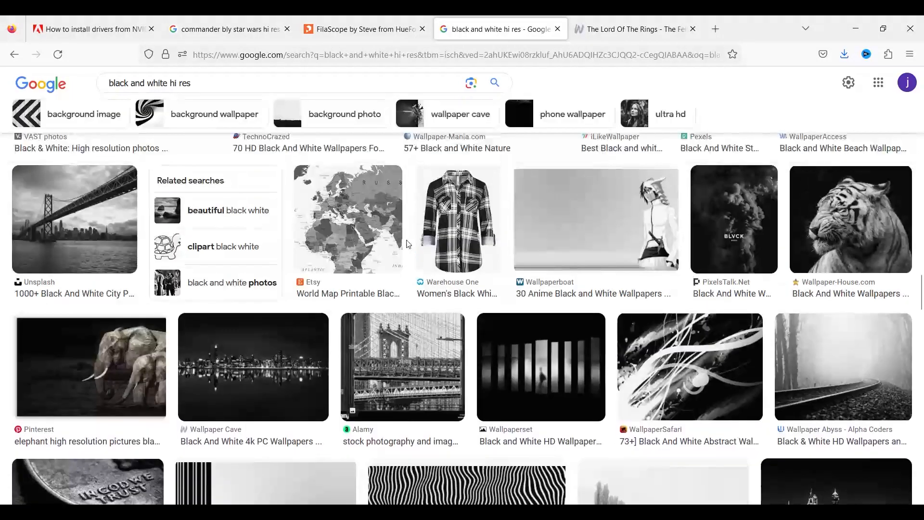
{"action": "left_click", "coordinate": [849, 219]}
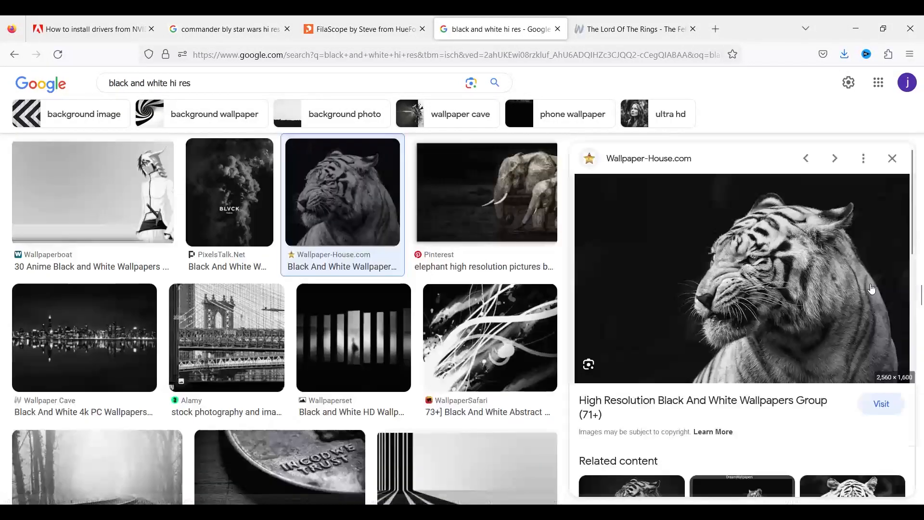
{"action": "mouse_move", "coordinate": [782, 302]}
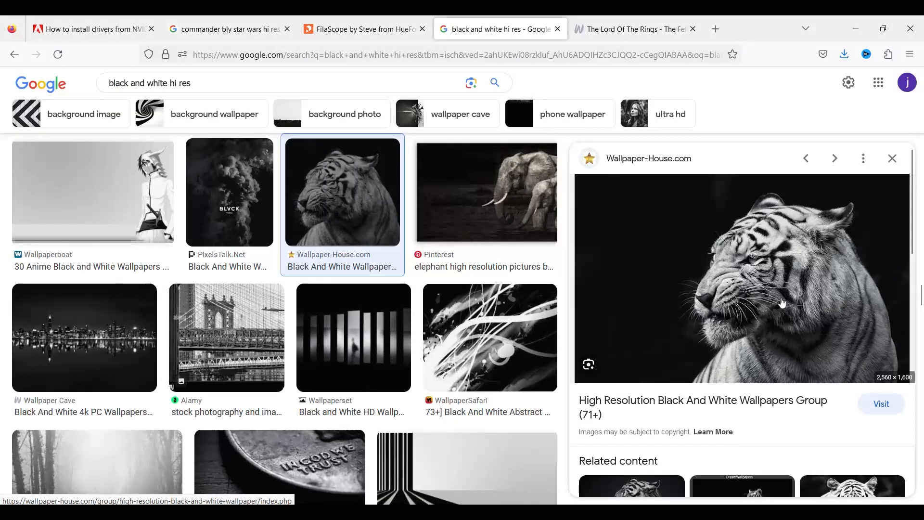
{"action": "mouse_move", "coordinate": [789, 264]}
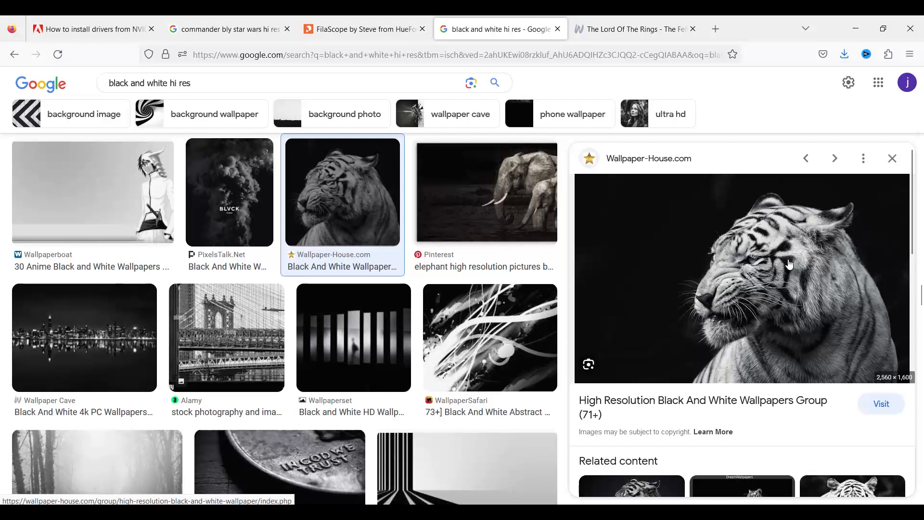
{"action": "mouse_move", "coordinate": [762, 239]}
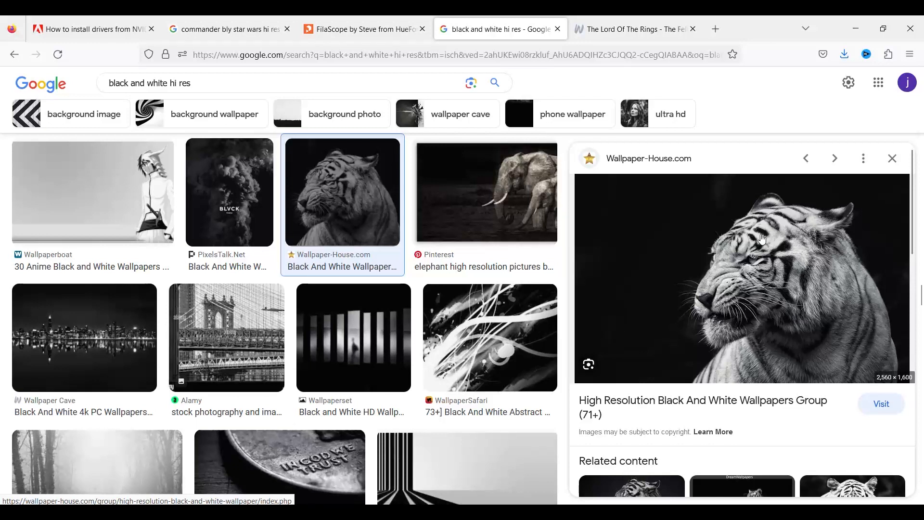
{"action": "mouse_move", "coordinate": [642, 289]}
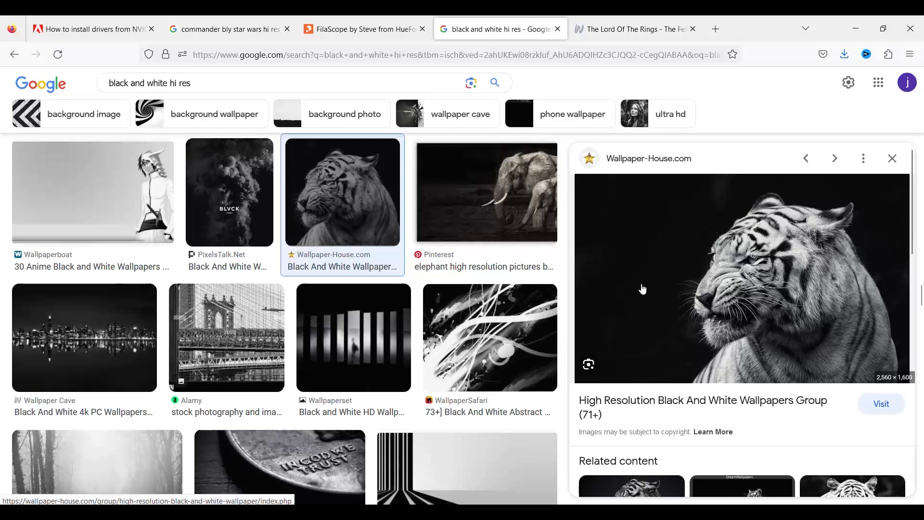
- Save the previewed tiger image to disk via Save Image As
{"action": "right_click", "coordinate": [642, 289]}
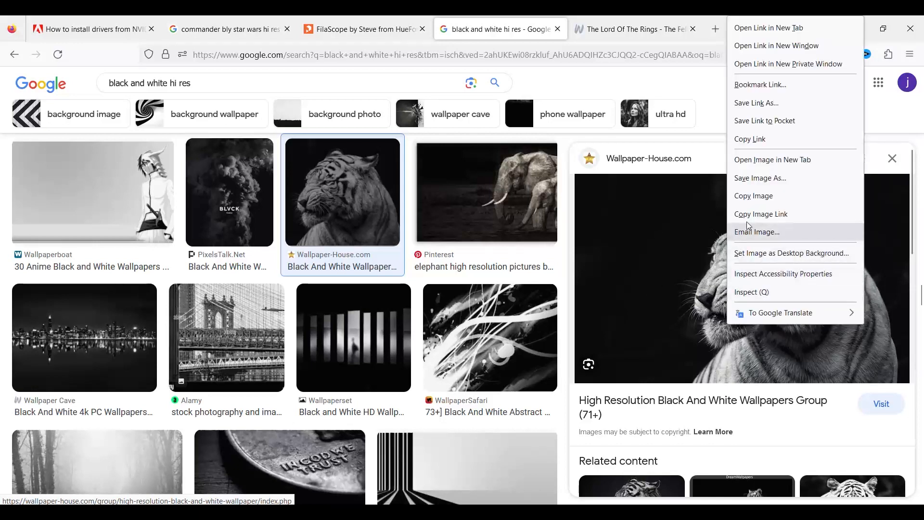
{"action": "key", "text": "Escape"}
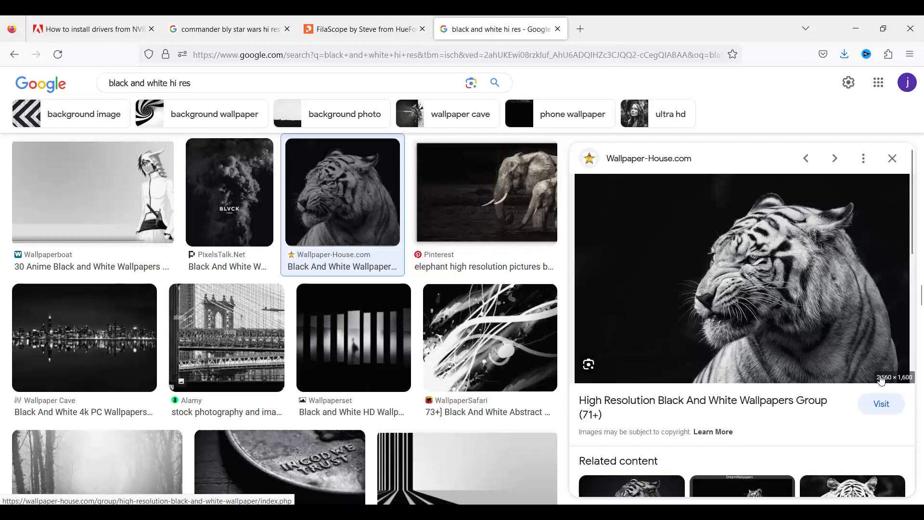
{"action": "mouse_move", "coordinate": [878, 388]}
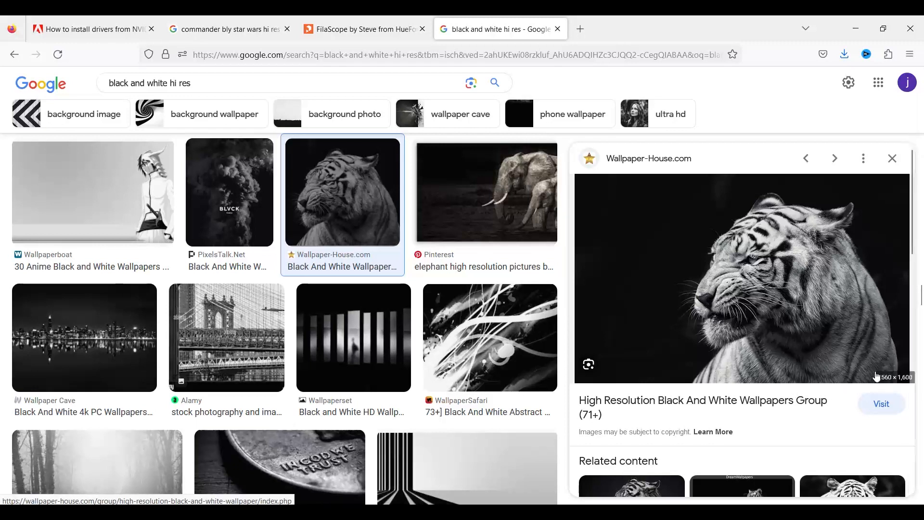
{"action": "right_click", "coordinate": [741, 277]}
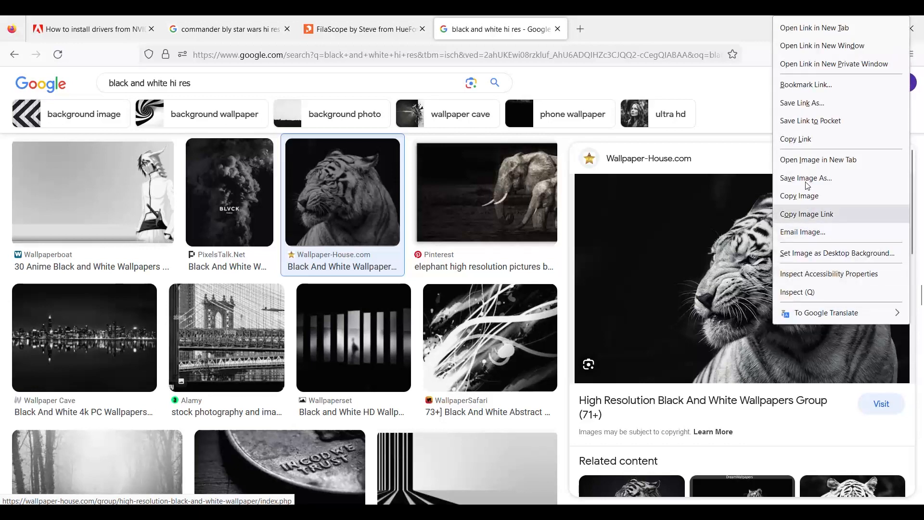
{"action": "left_click", "coordinate": [805, 178]}
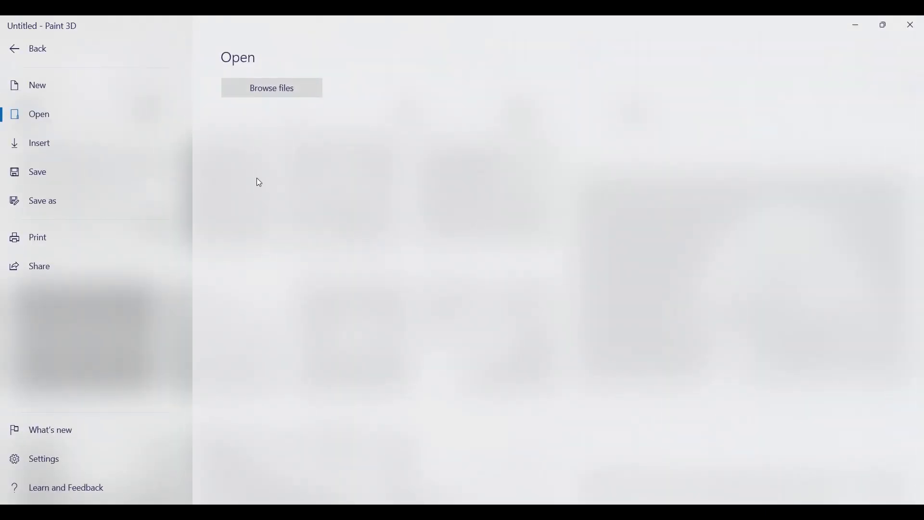
- Open the tiger jpg in Paint 3D and magic-select the tiger, cutting away the black background
{"action": "left_click", "coordinate": [36, 48]}
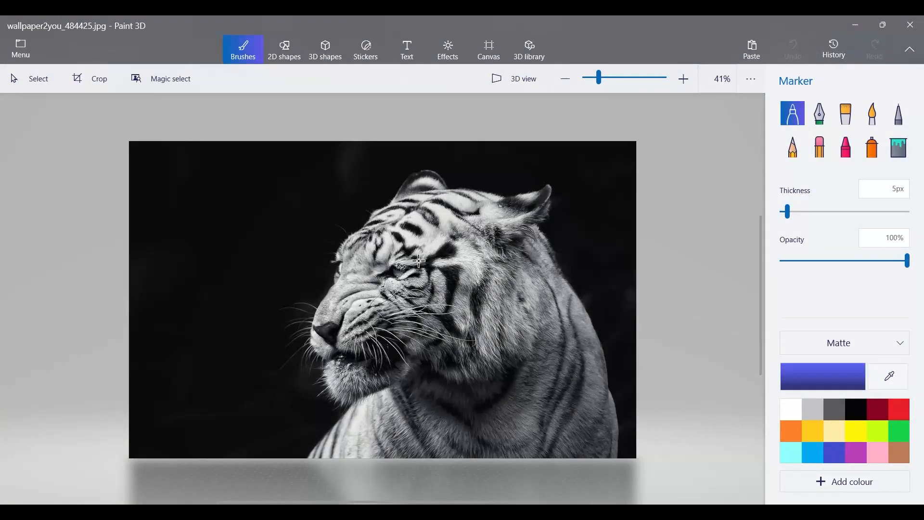
{"action": "left_click", "coordinate": [170, 78]}
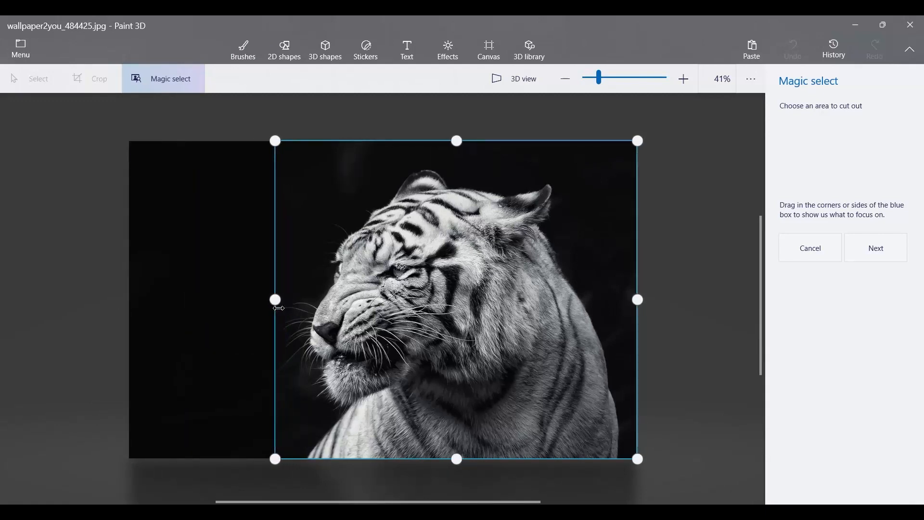
{"action": "mouse_move", "coordinate": [471, 147]}
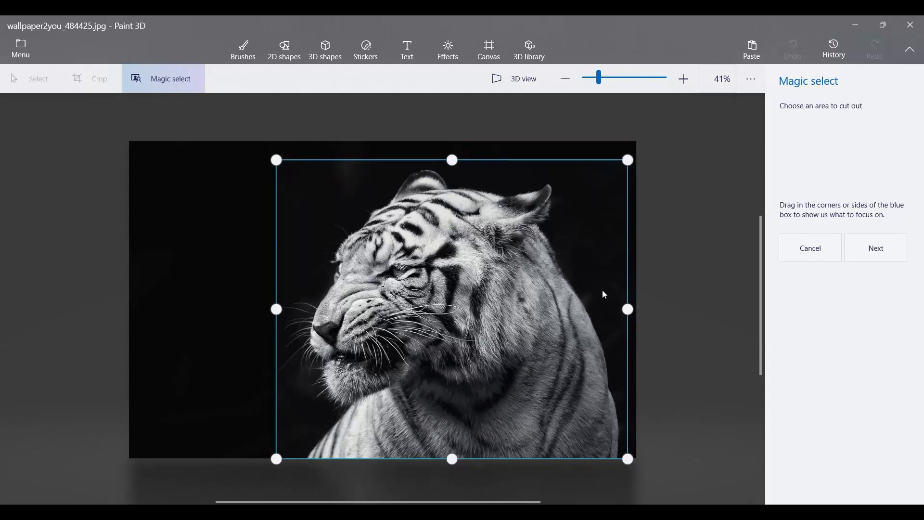
{"action": "left_click", "coordinate": [875, 248]}
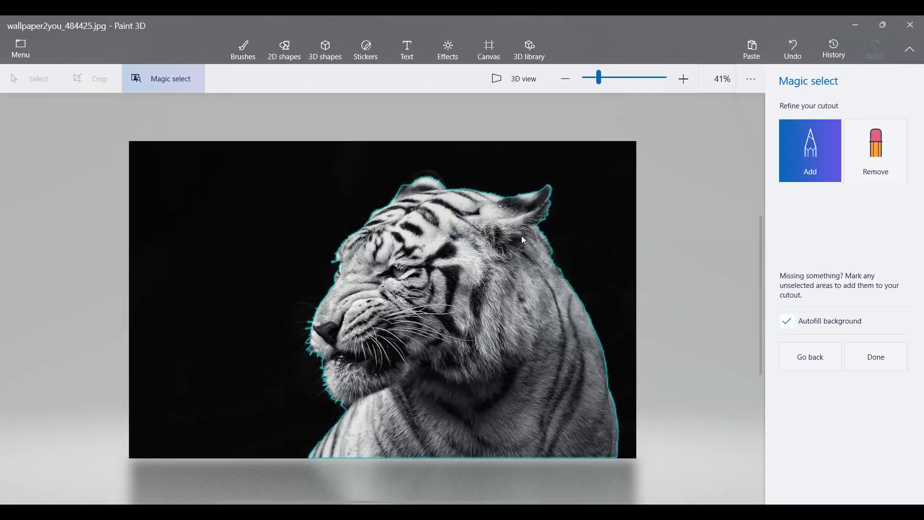
{"action": "mouse_move", "coordinate": [575, 266]}
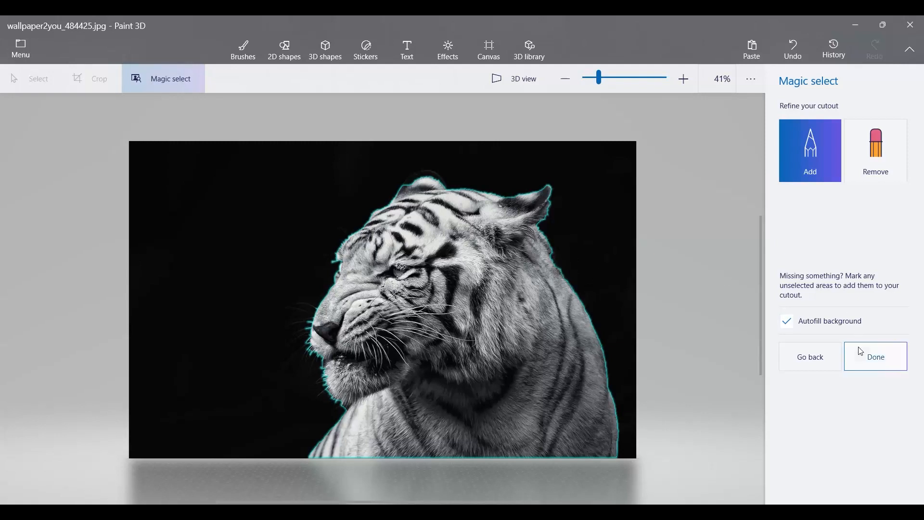
{"action": "left_click", "coordinate": [874, 357]}
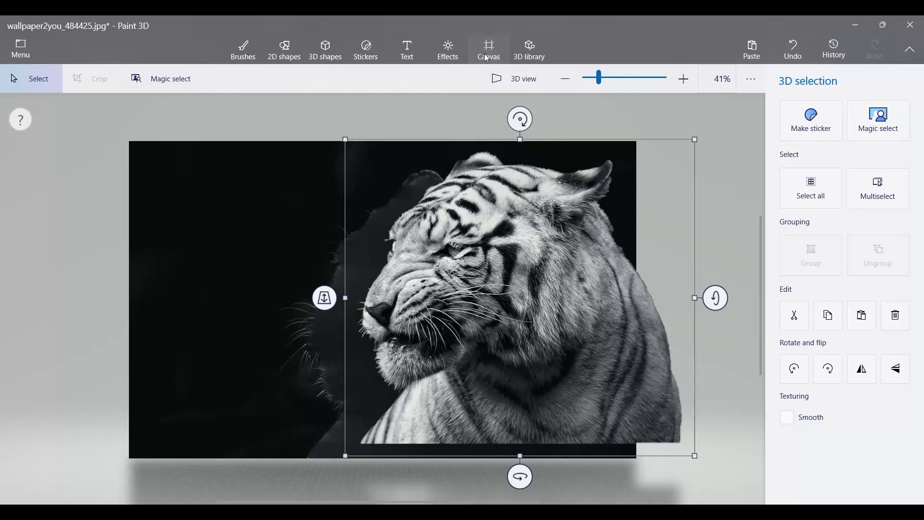
{"action": "left_click", "coordinate": [488, 49]}
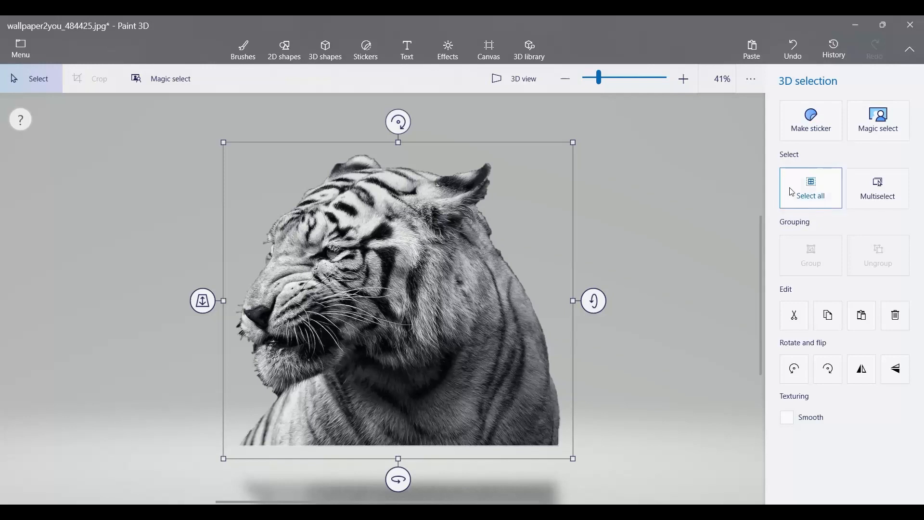
{"action": "left_click", "coordinate": [20, 48]}
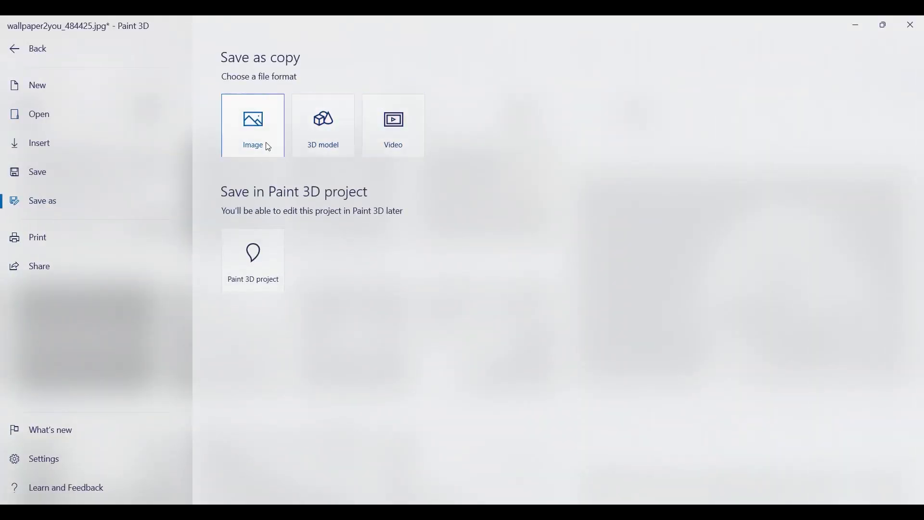
- Save a copy of the cut-out tiger as a PNG image into Downloads
{"action": "left_click", "coordinate": [252, 124]}
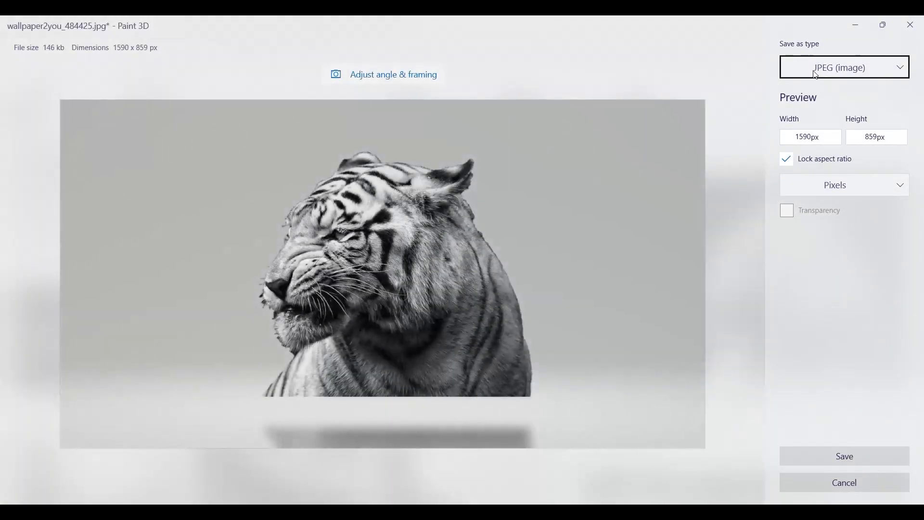
{"action": "left_click", "coordinate": [844, 67]}
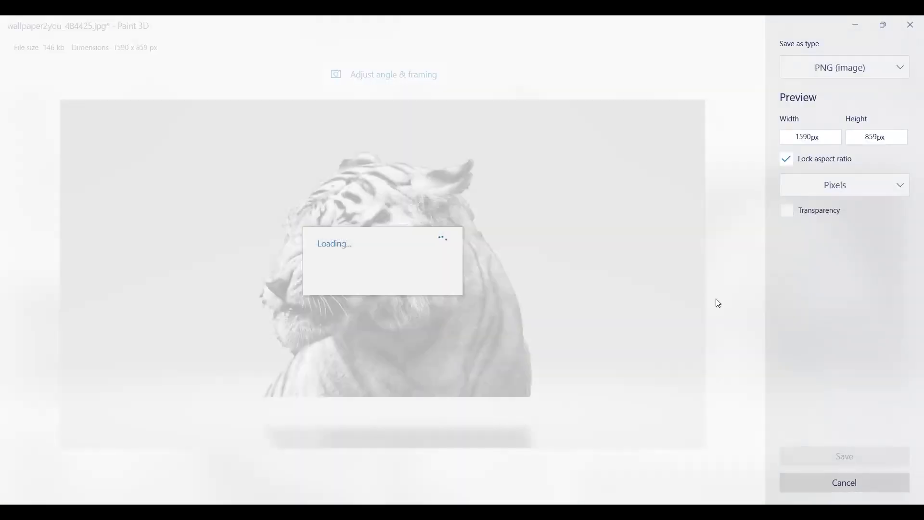
{"action": "left_click", "coordinate": [843, 455]}
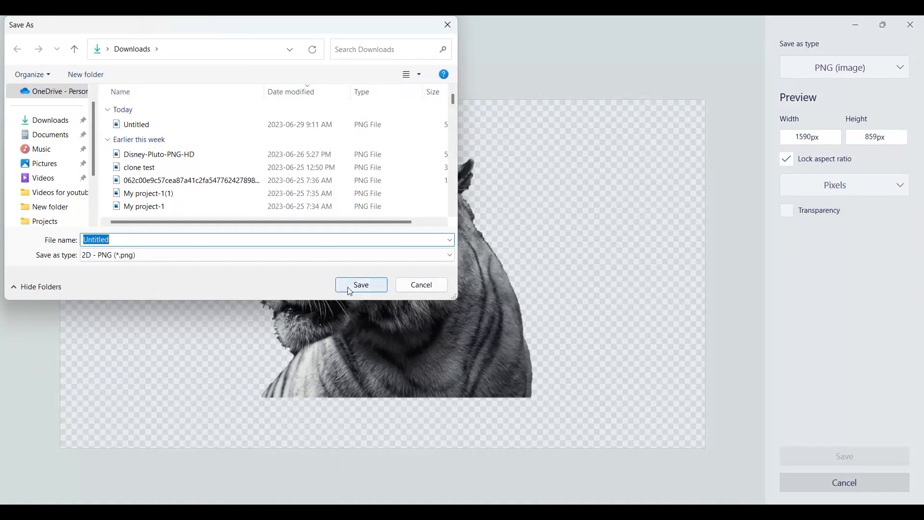
{"action": "left_click", "coordinate": [359, 285]}
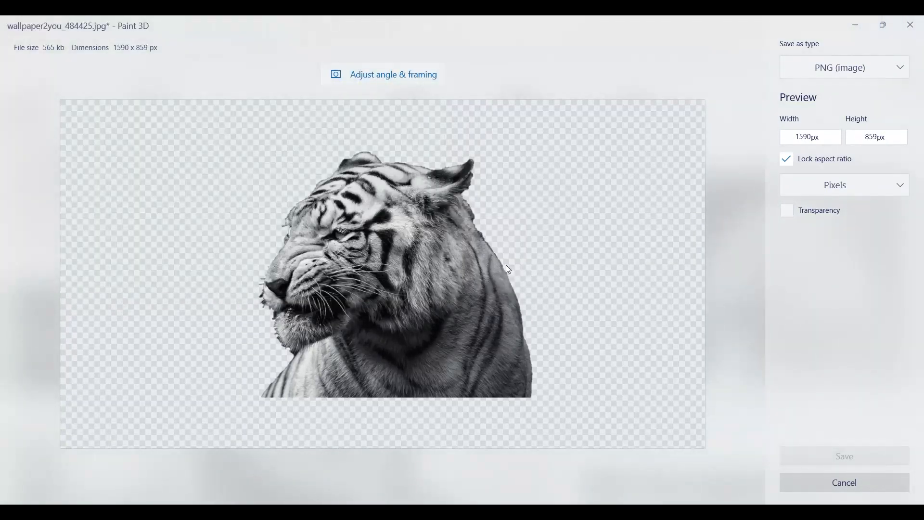
{"action": "left_click", "coordinate": [844, 482]}
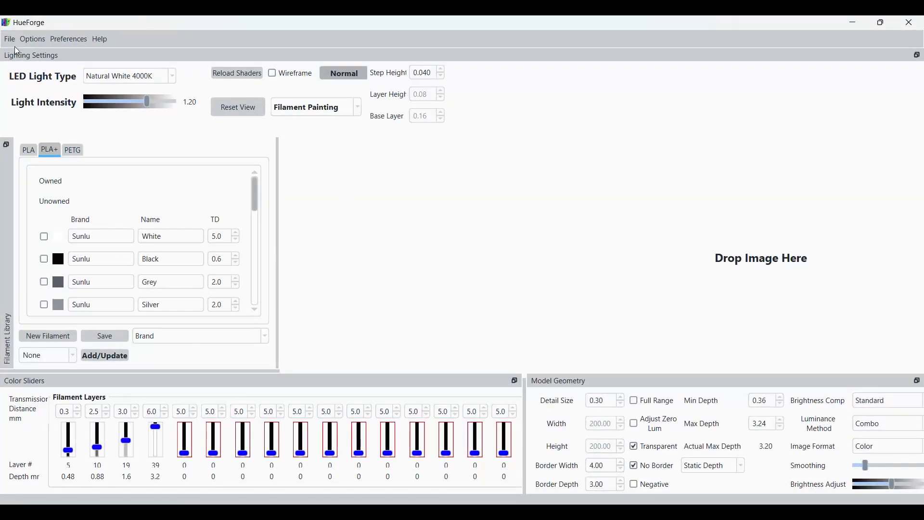
- Load the tiger PNG from Downloads into HueForge and set the colour preset to Grayscale
{"action": "left_click", "coordinate": [10, 39]}
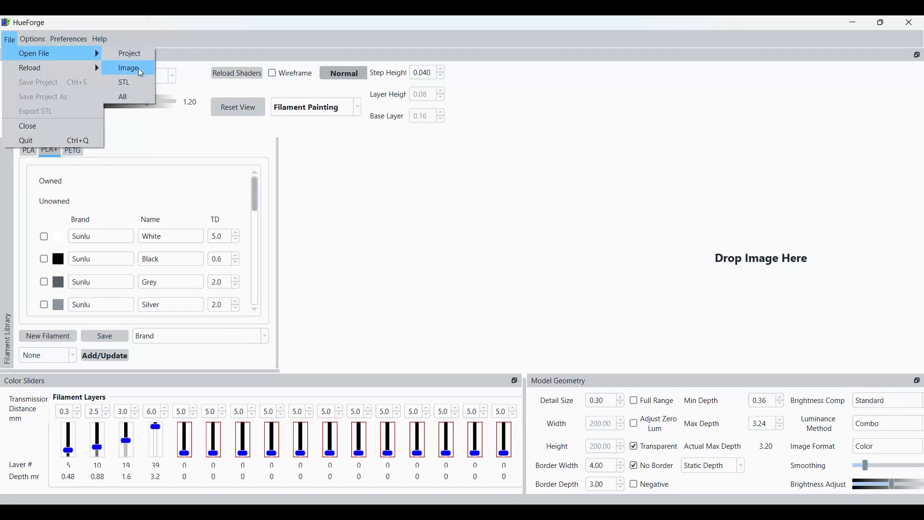
{"action": "left_click", "coordinate": [128, 68]}
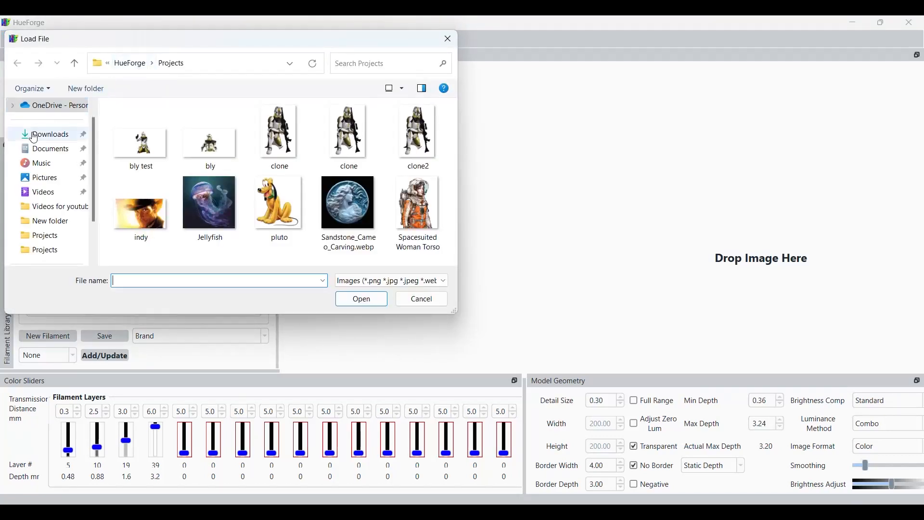
{"action": "left_click", "coordinate": [421, 299]}
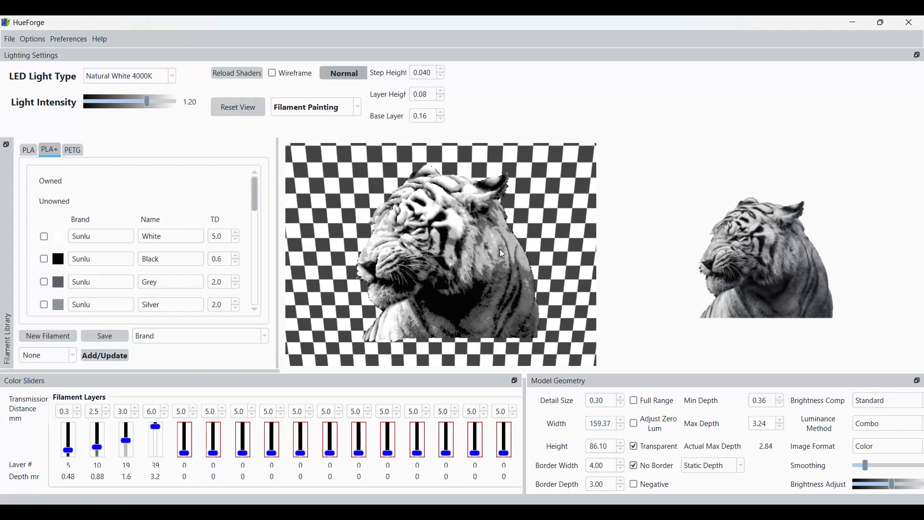
{"action": "left_click", "coordinate": [73, 355]}
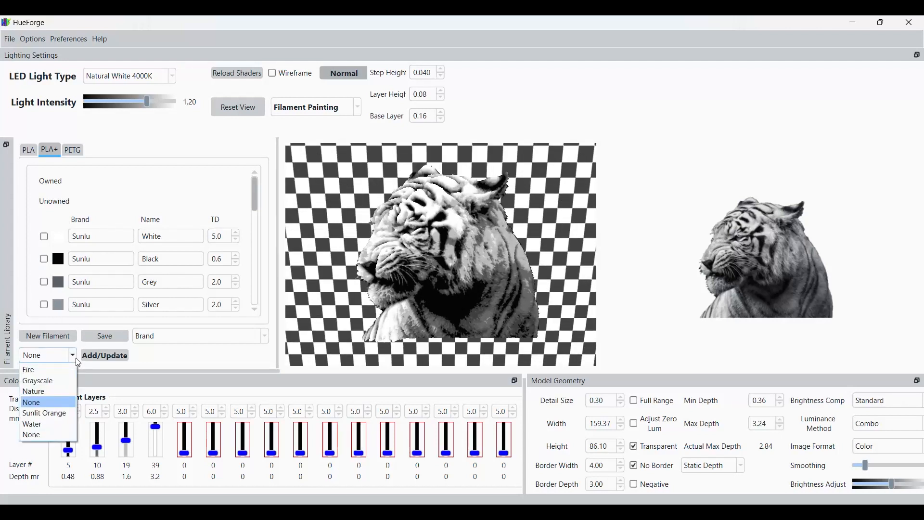
{"action": "left_click", "coordinate": [37, 380]}
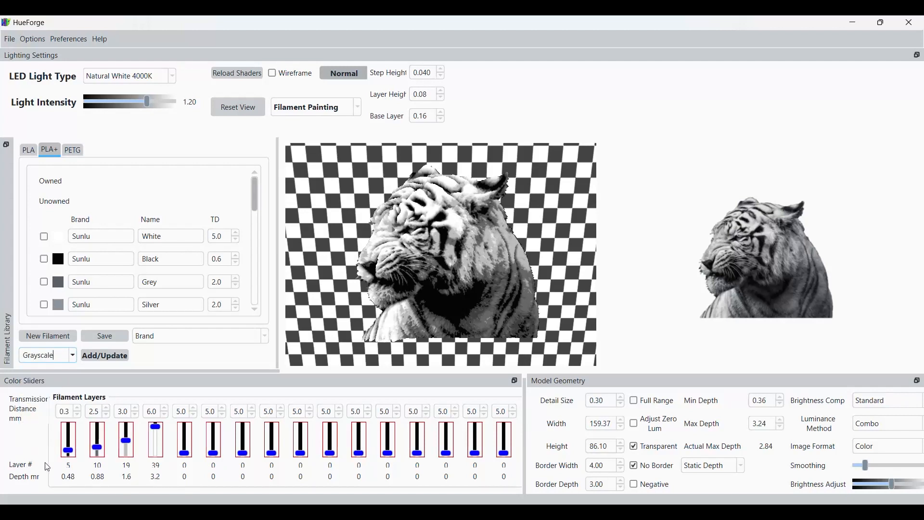
{"action": "mouse_move", "coordinate": [67, 439]}
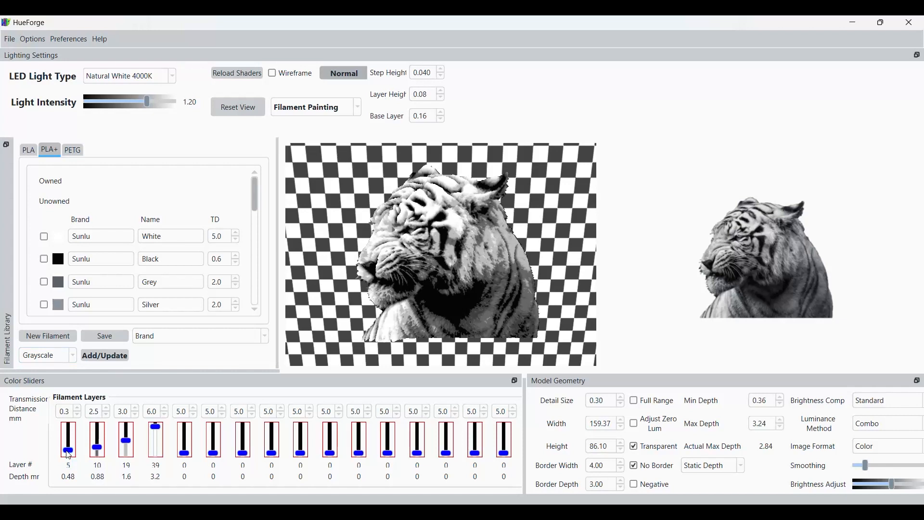
{"action": "right_click", "coordinate": [68, 439]}
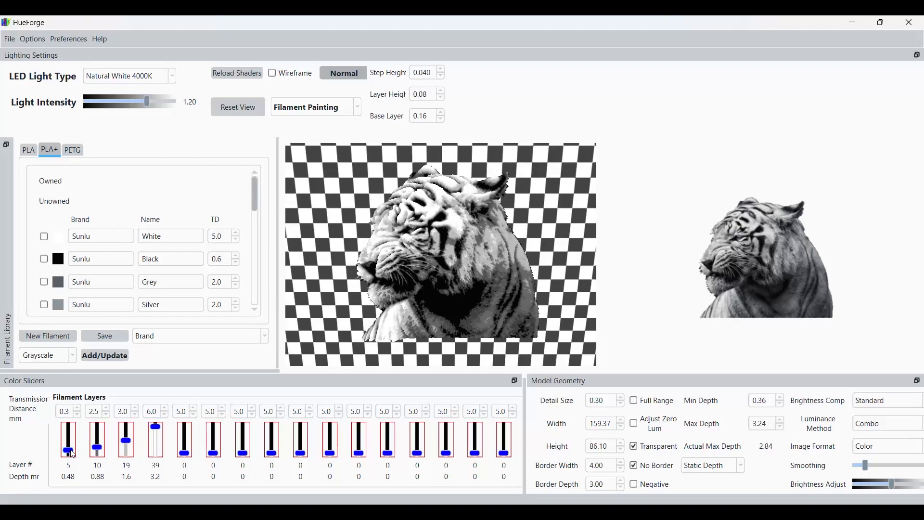
{"action": "right_click", "coordinate": [68, 438]}
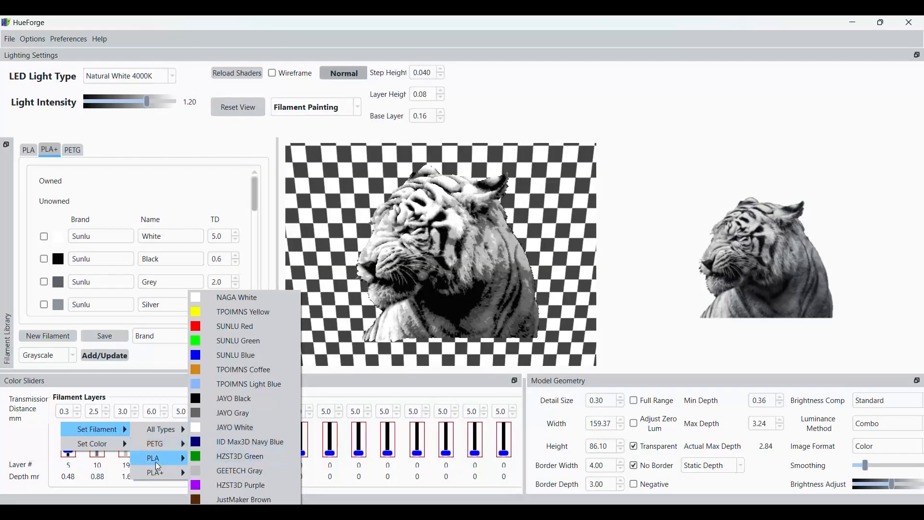
{"action": "left_click", "coordinate": [153, 458]}
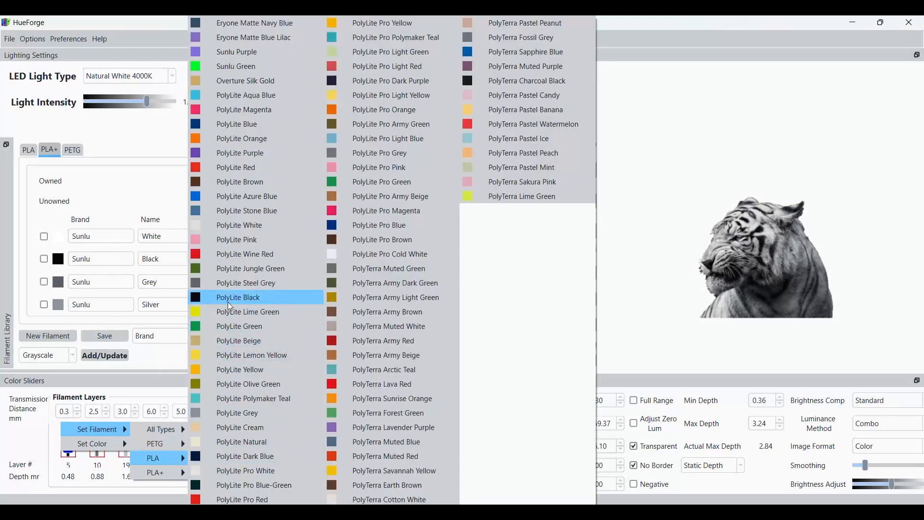
{"action": "left_click", "coordinate": [238, 297]}
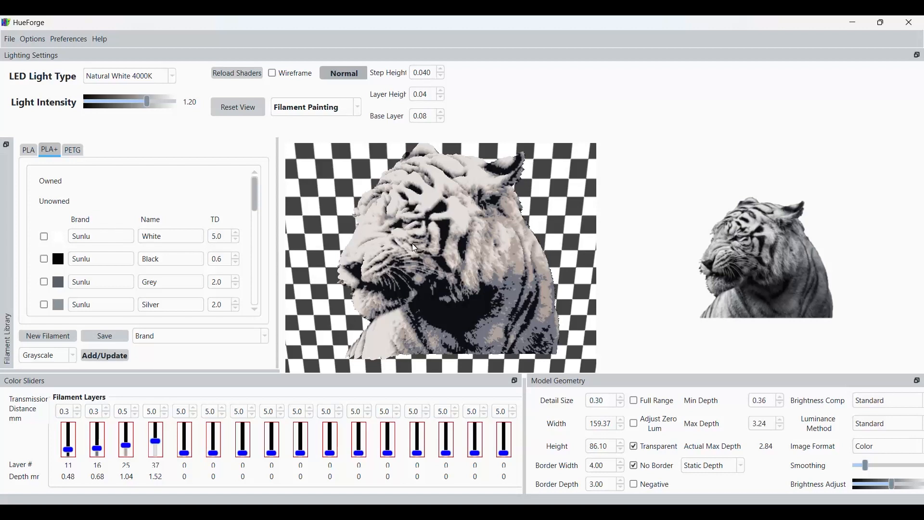
{"action": "mouse_move", "coordinate": [436, 275]}
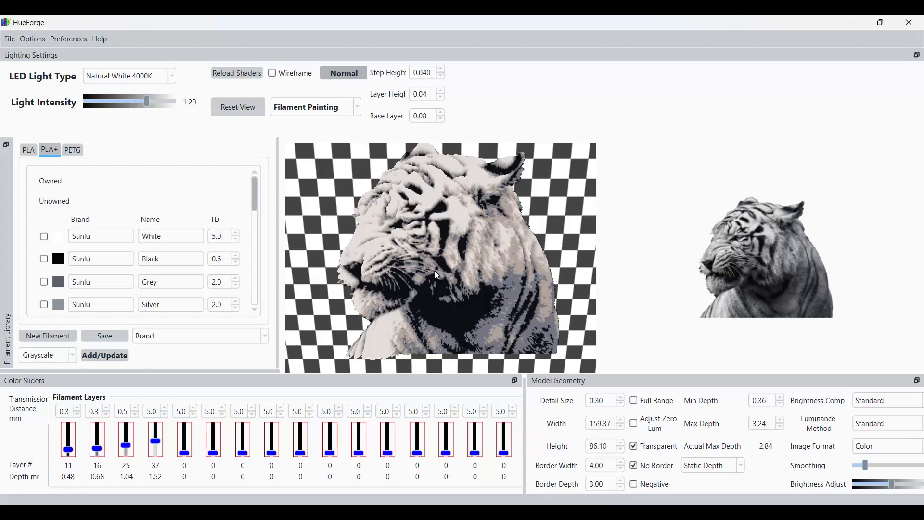
- Save the HueForge project under the new name tiger
{"action": "left_click", "coordinate": [8, 39]}
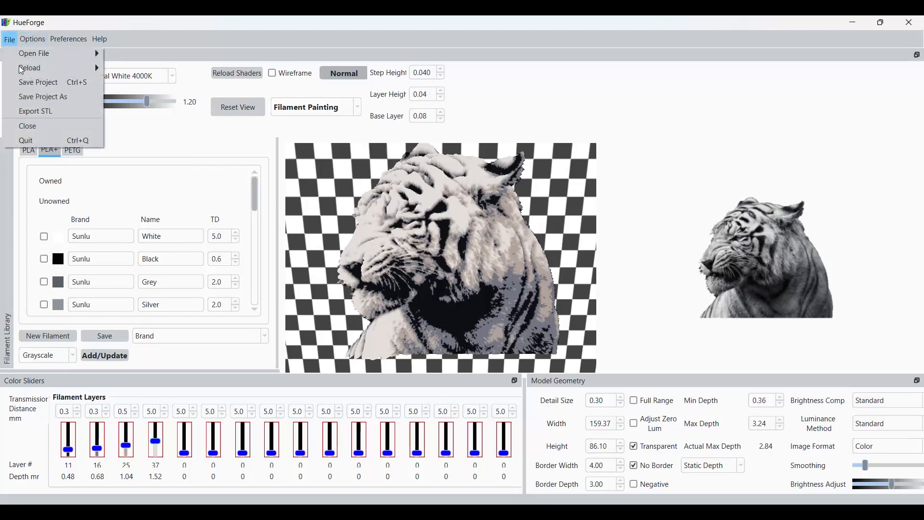
{"action": "left_click", "coordinate": [42, 96]}
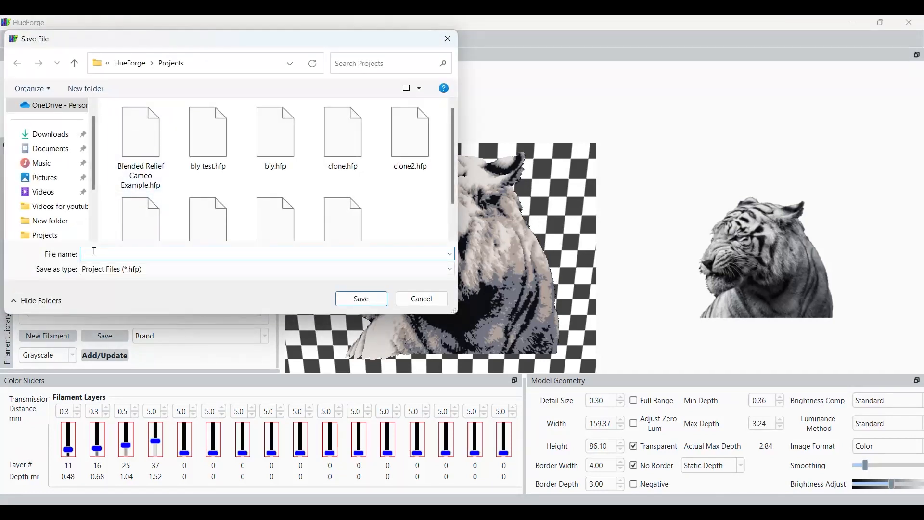
{"action": "type", "text": "tig"}
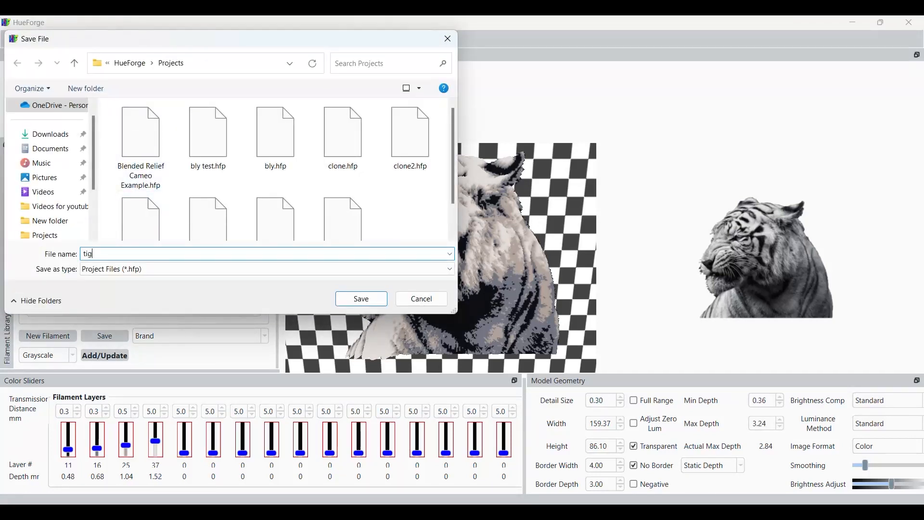
{"action": "left_click", "coordinate": [360, 299]}
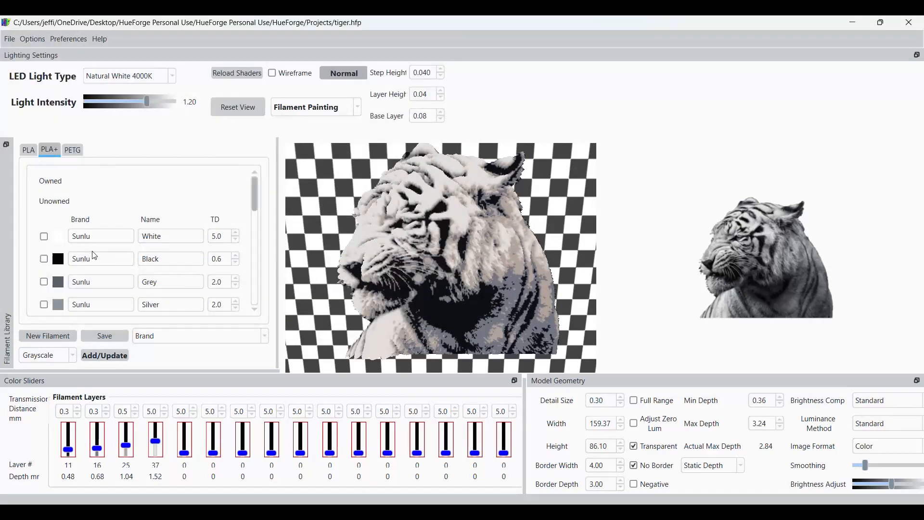
- Export the relief as STL tiger_Front_159x86, confirming the file name
{"action": "left_click", "coordinate": [9, 38]}
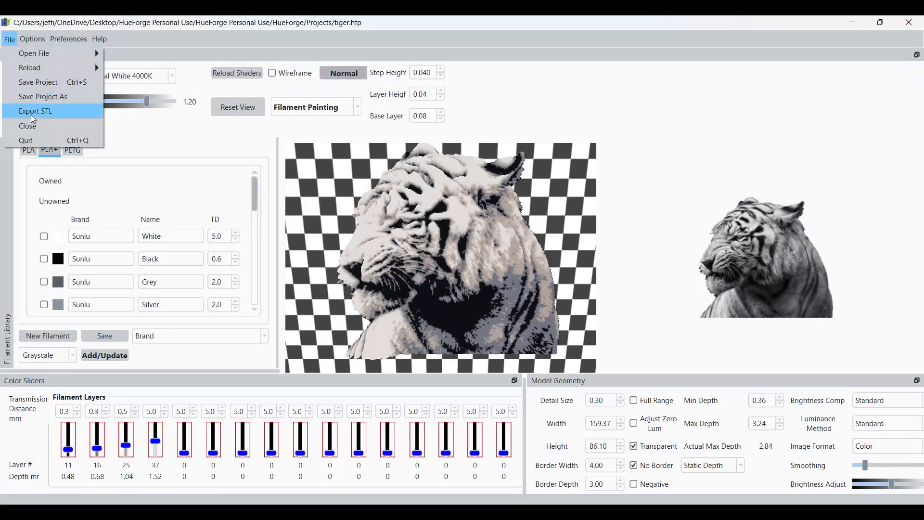
{"action": "left_click", "coordinate": [35, 111]}
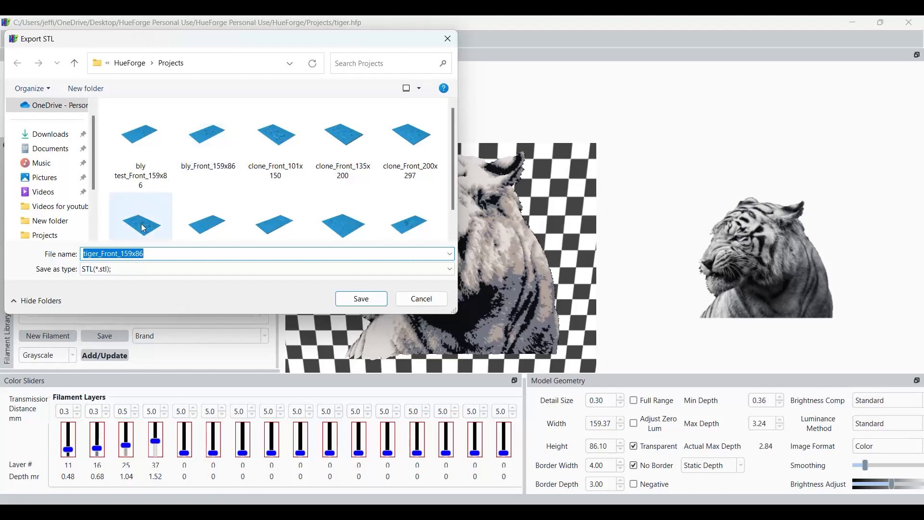
{"action": "left_click", "coordinate": [360, 298]}
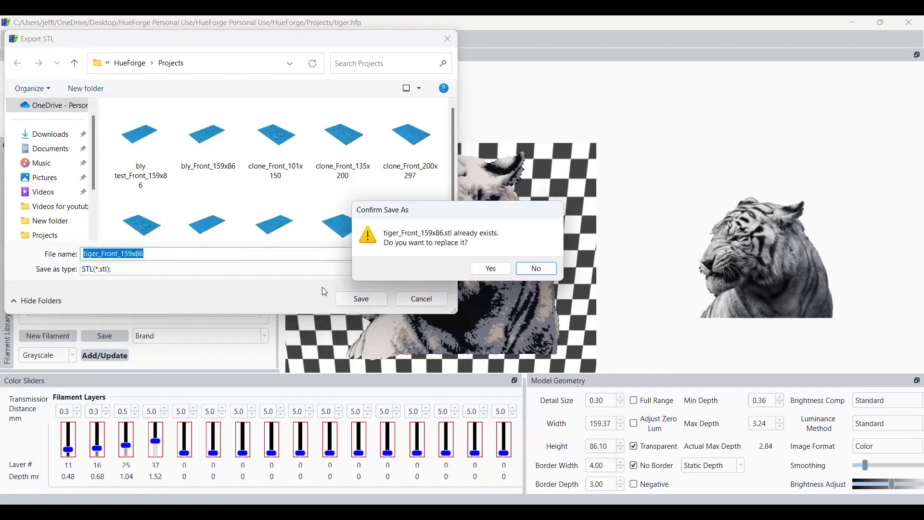
- Overwrite the existing STL, then scale the tiger to 150% in X and Y without uniform scaling
{"action": "left_click", "coordinate": [490, 269]}
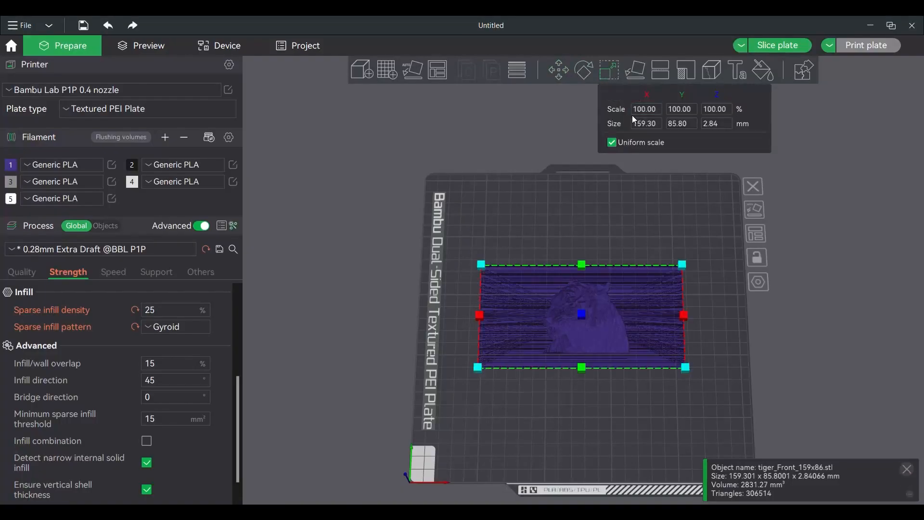
{"action": "left_click", "coordinate": [680, 123]}
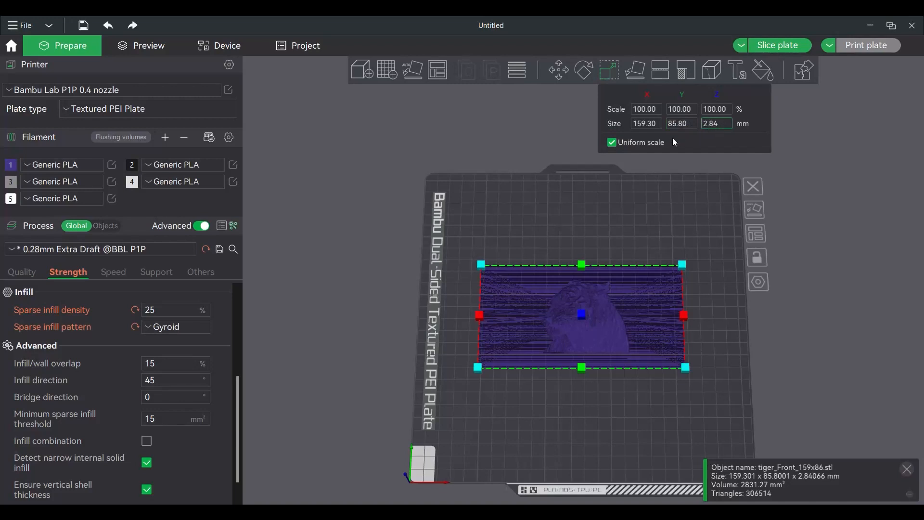
{"action": "left_click", "coordinate": [611, 143]}
{"action": "type", "text": "200"}
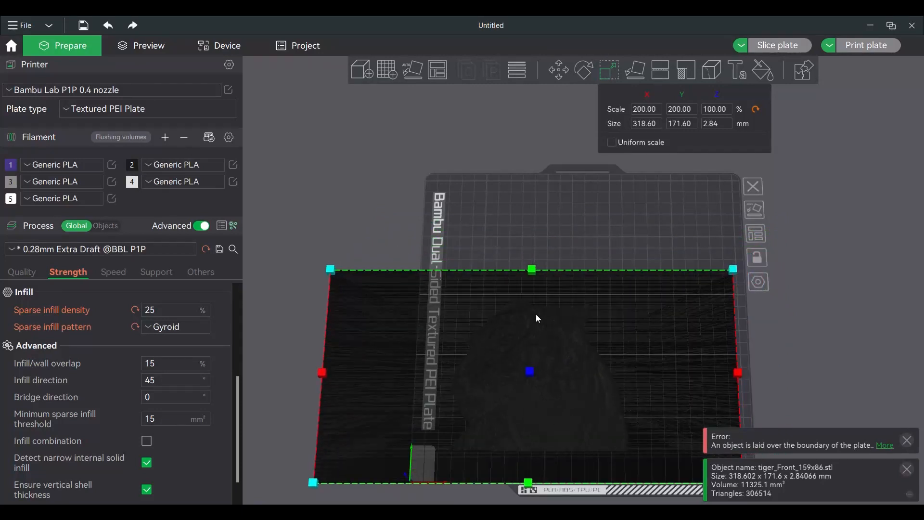
{"action": "mouse_move", "coordinate": [492, 298]}
{"action": "type", "text": "150"}
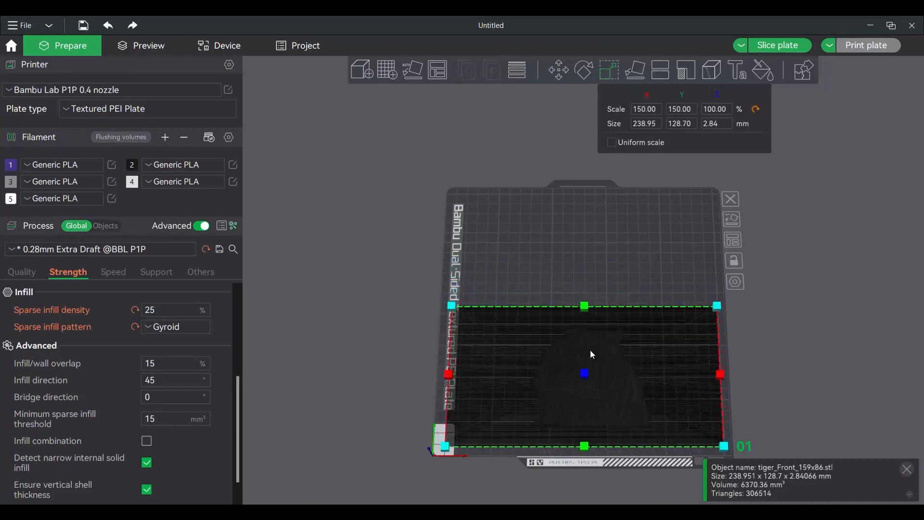
- Check the print instructions and switch the printer to the Bambu Lab X1 Carbon 0.4 nozzle
{"action": "left_click", "coordinate": [148, 45]}
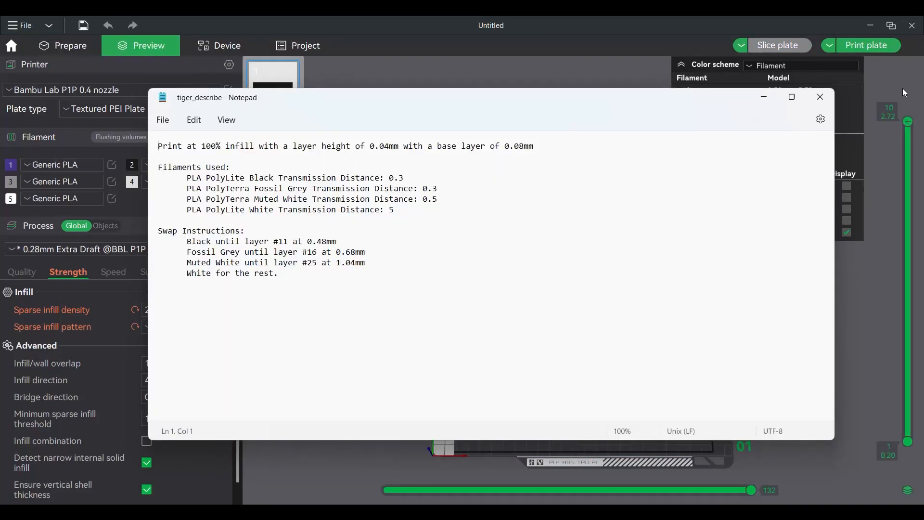
{"action": "left_click", "coordinate": [818, 97]}
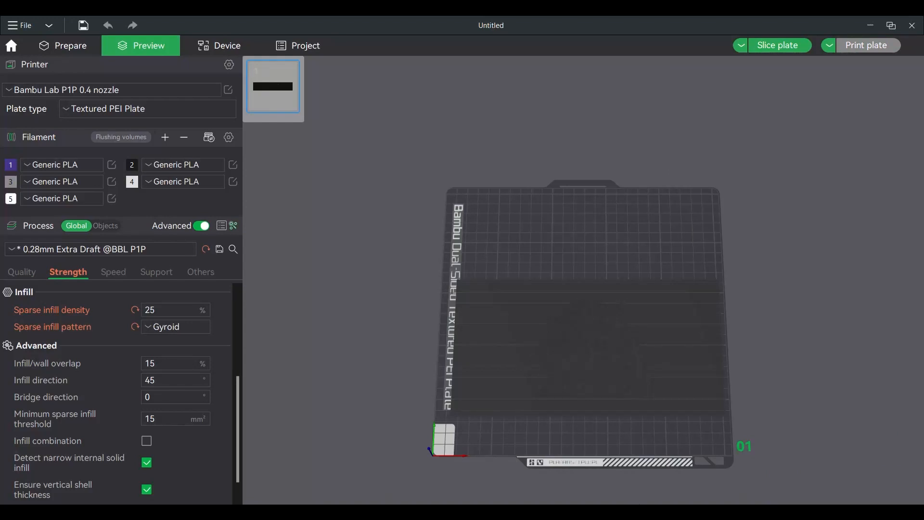
{"action": "left_click", "coordinate": [777, 46]}
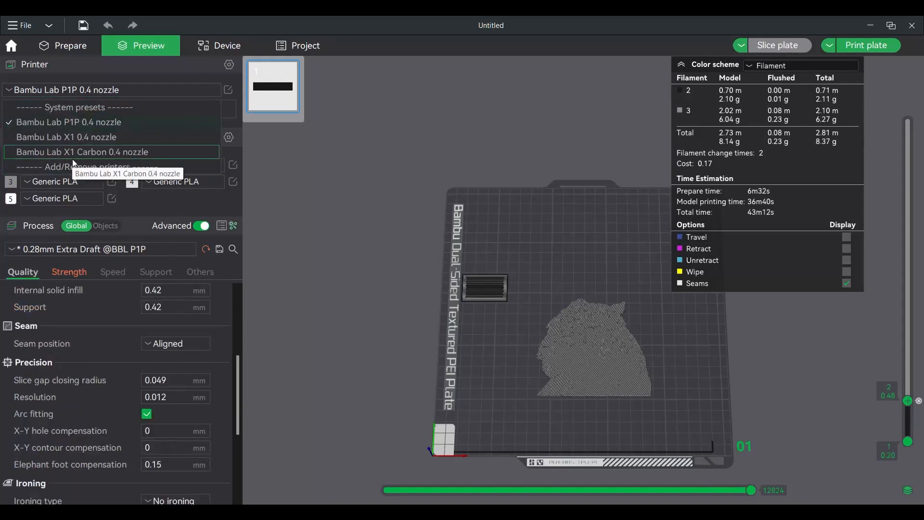
{"action": "left_click", "coordinate": [82, 152]}
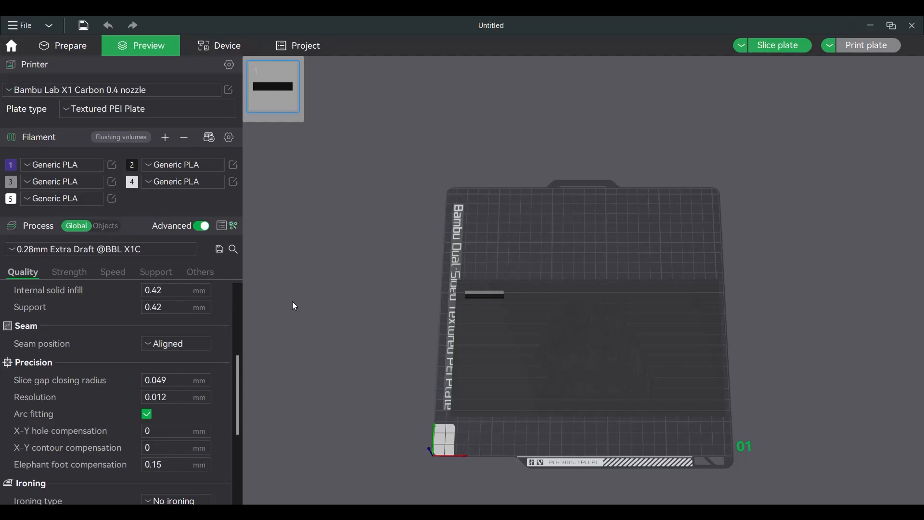
- Choose the 0.08 mm Extra Fine preset with 0.04 mm layers, 0.08 mm first layer and 100% infill
{"action": "left_click", "coordinate": [100, 248]}
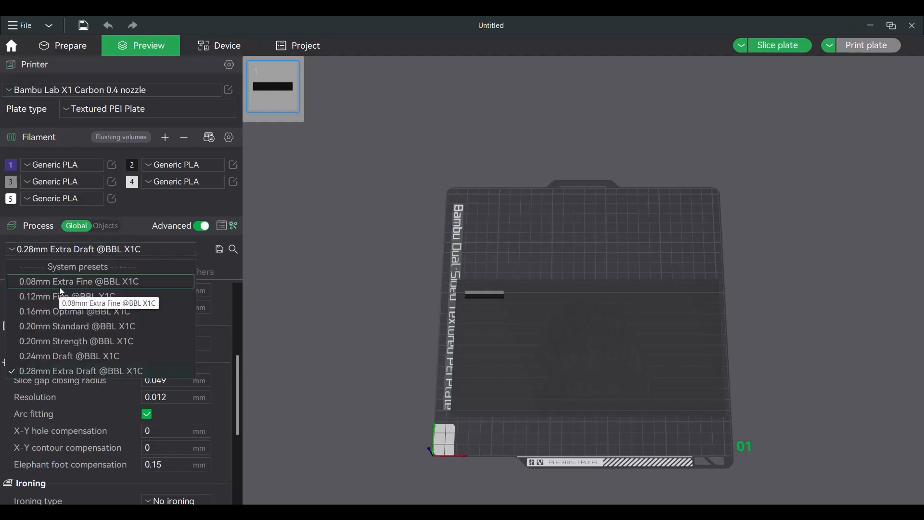
{"action": "left_click", "coordinate": [78, 281]}
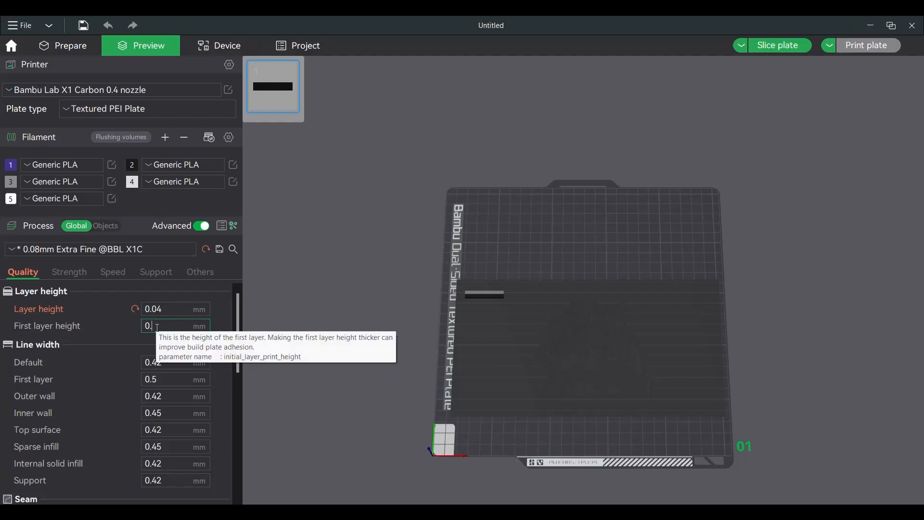
{"action": "scroll", "scroll_direction": "down", "scroll_amount": 3}
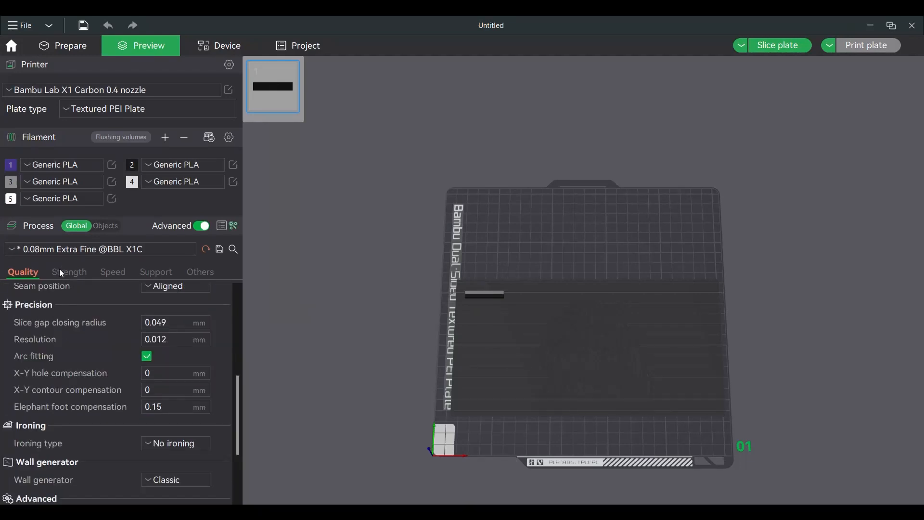
{"action": "left_click", "coordinate": [68, 272]}
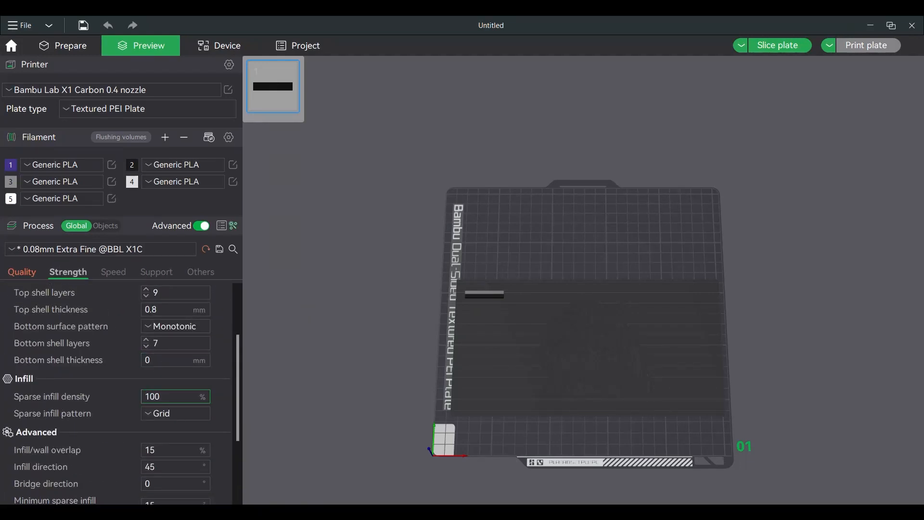
{"action": "scroll", "scroll_direction": "up", "scroll_amount": 3}
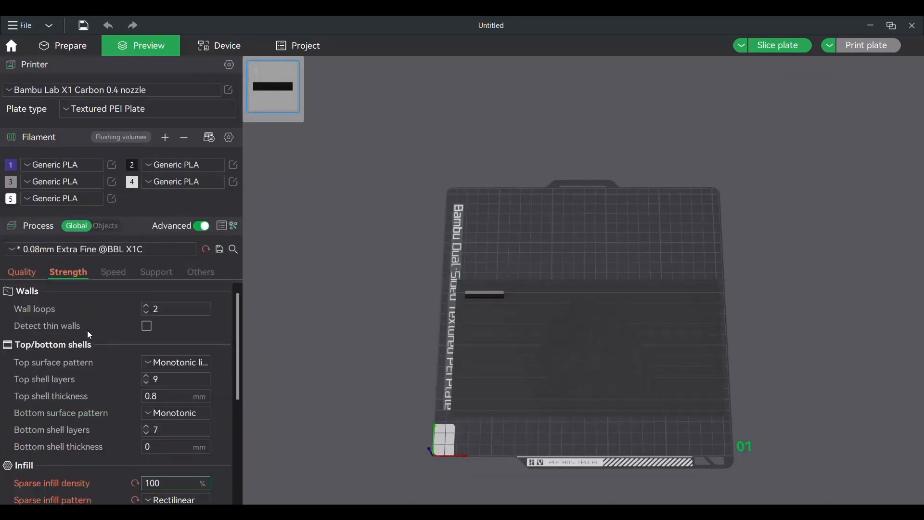
{"action": "left_click", "coordinate": [22, 271]}
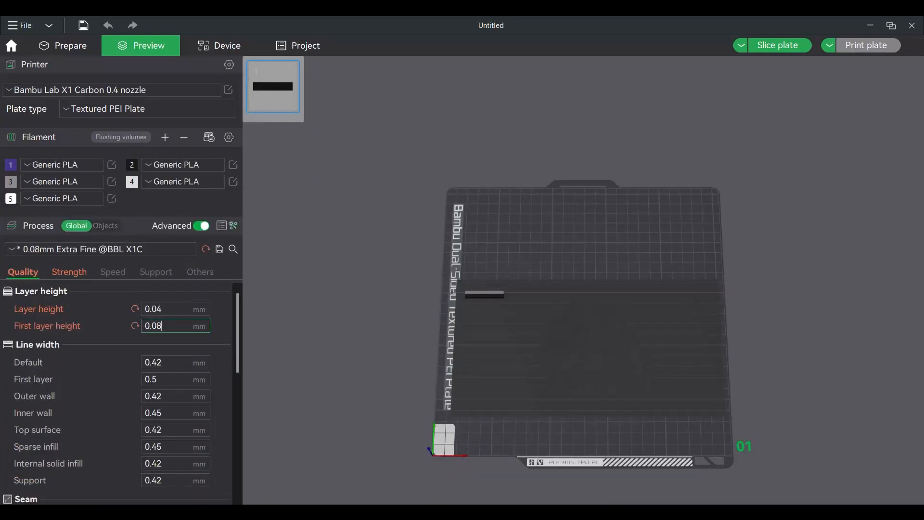
- Slice the tiger plate to get the preview with four filament changes and a 2h49m estimate
{"action": "left_click", "coordinate": [778, 45]}
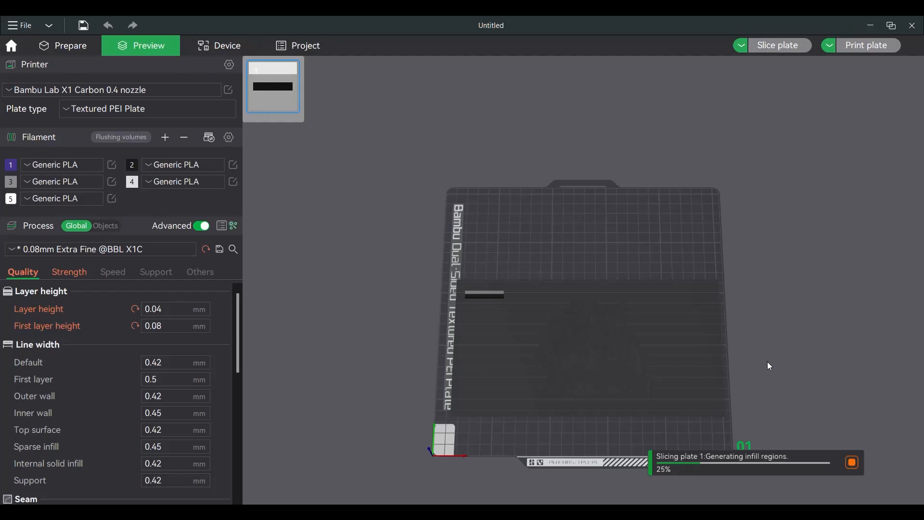
{"action": "mouse_move", "coordinate": [735, 342]}
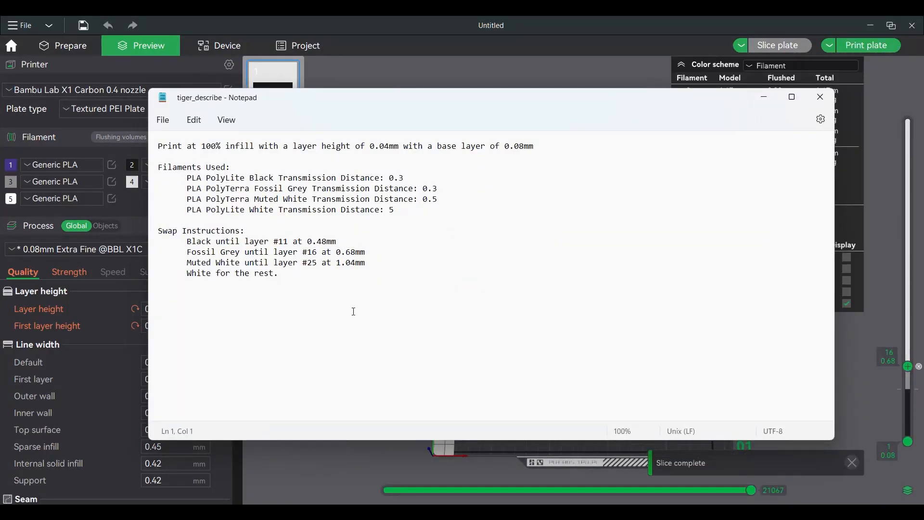
{"action": "left_click", "coordinate": [819, 96]}
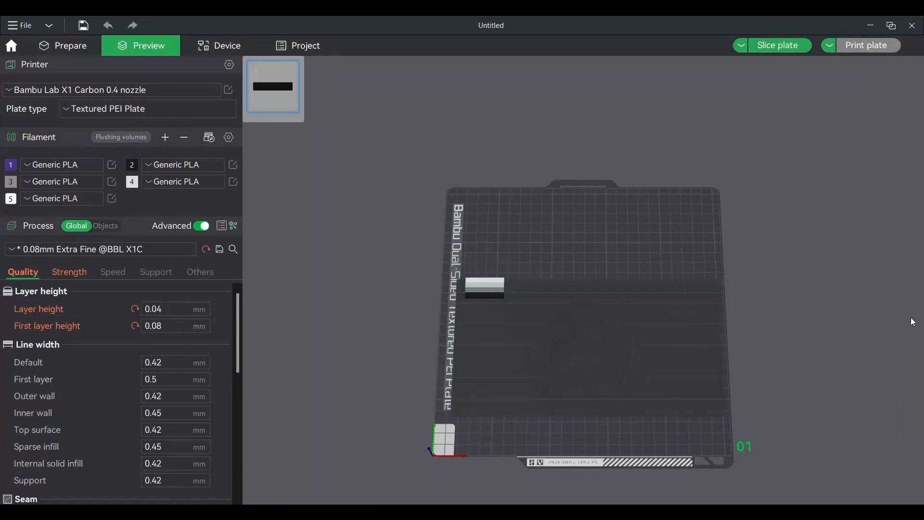
{"action": "left_click", "coordinate": [777, 45]}
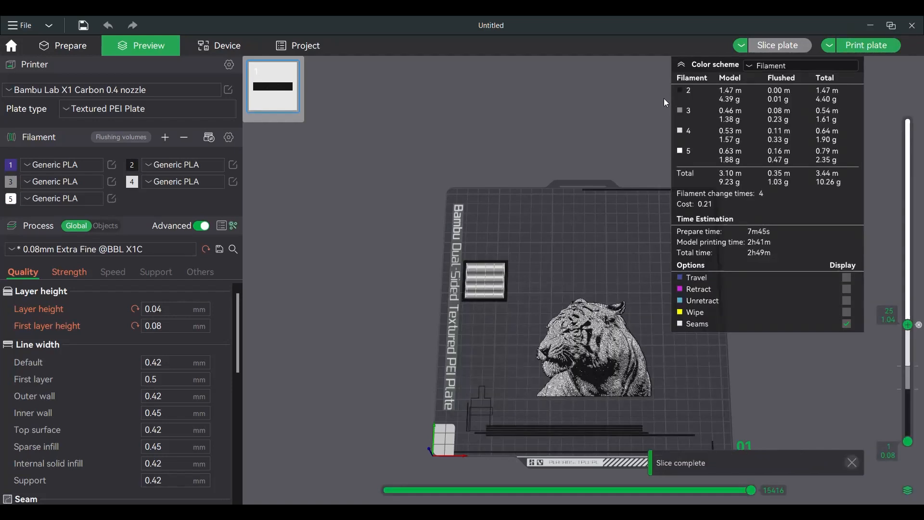